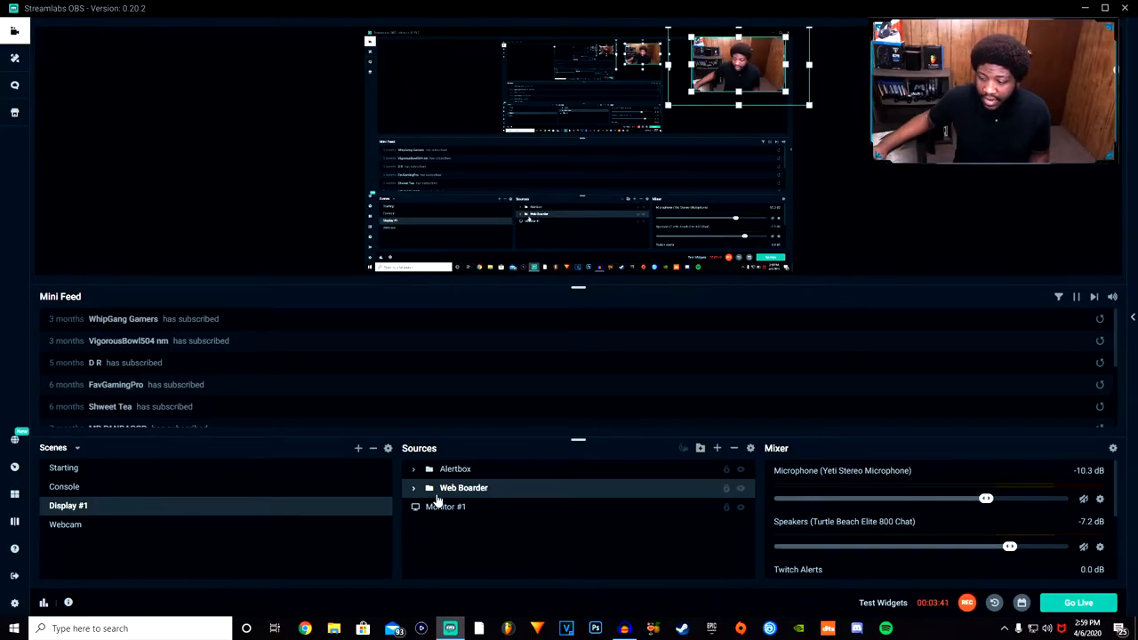
# Bring up the HD Pro Webcam C920 source settings and its Video Proc Amp properties
pyautogui.click(413, 487)
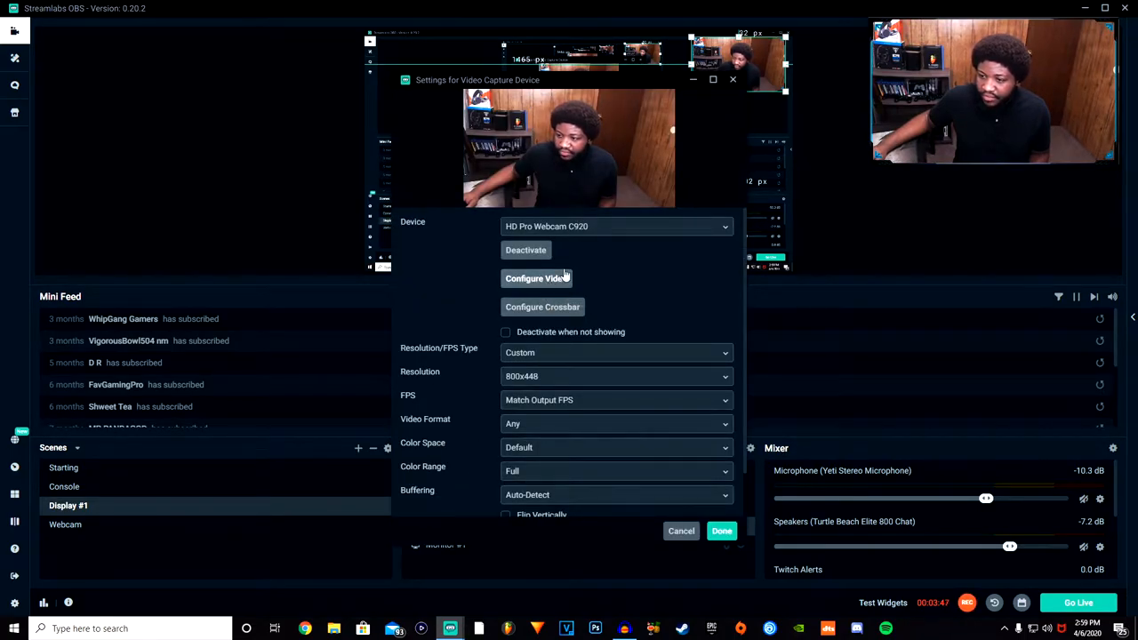
pyautogui.click(537, 278)
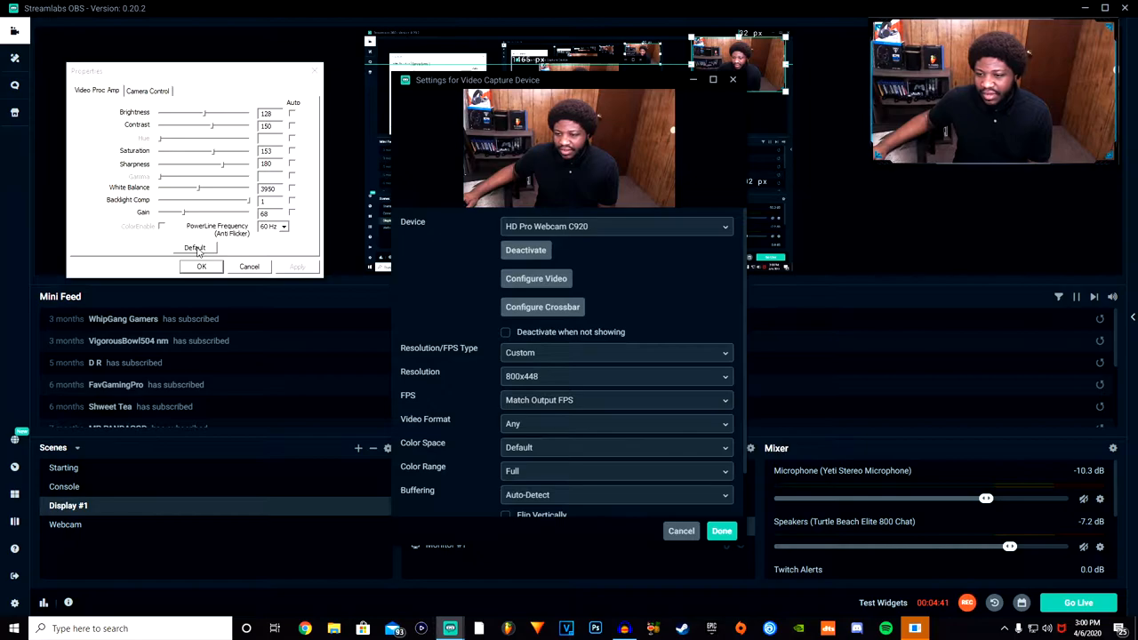
# Restore the webcam's image adjustment values to their Default settings
pyautogui.click(195, 247)
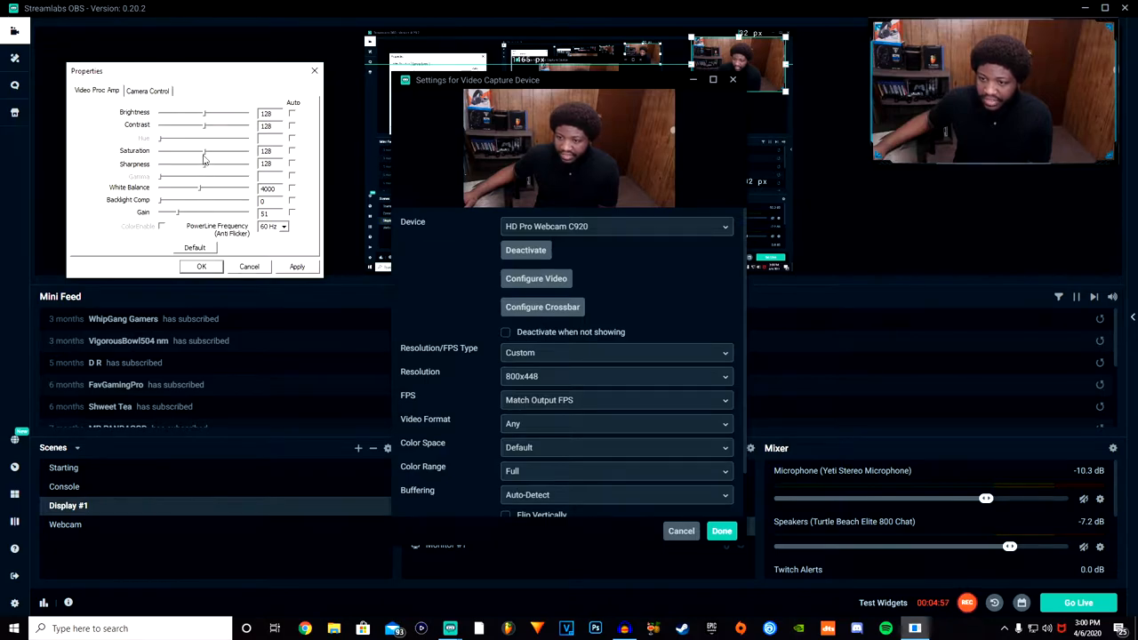
pyautogui.moveTo(174, 217)
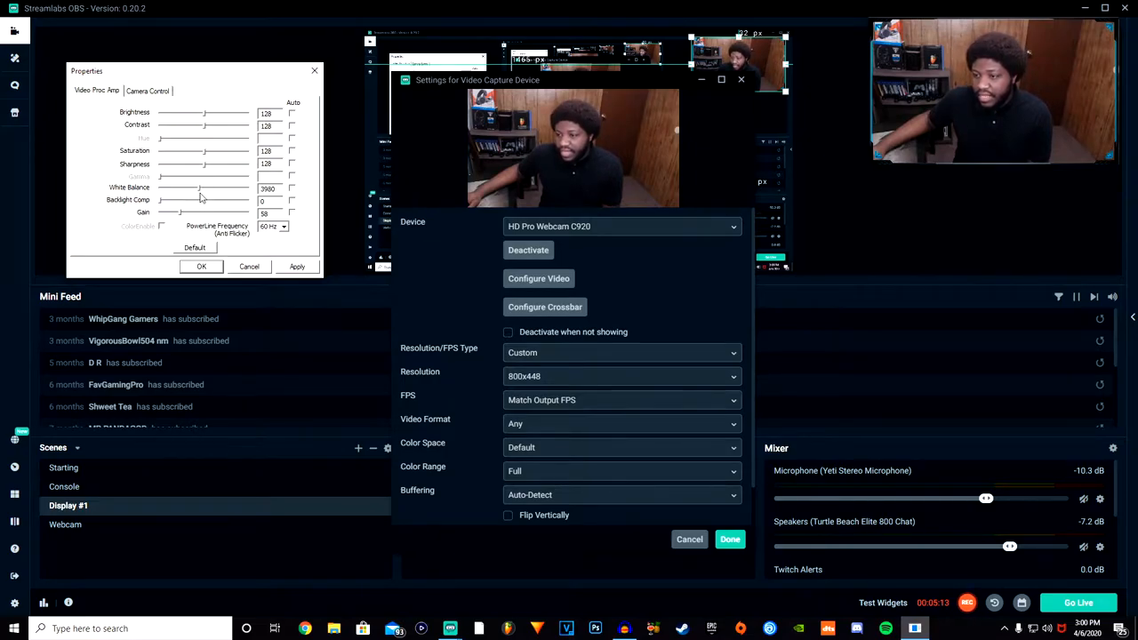
# Lower the webcam white balance to about 3600 and raise sharpness to about 180
pyautogui.moveTo(199, 189); pyautogui.dragTo(249, 189)
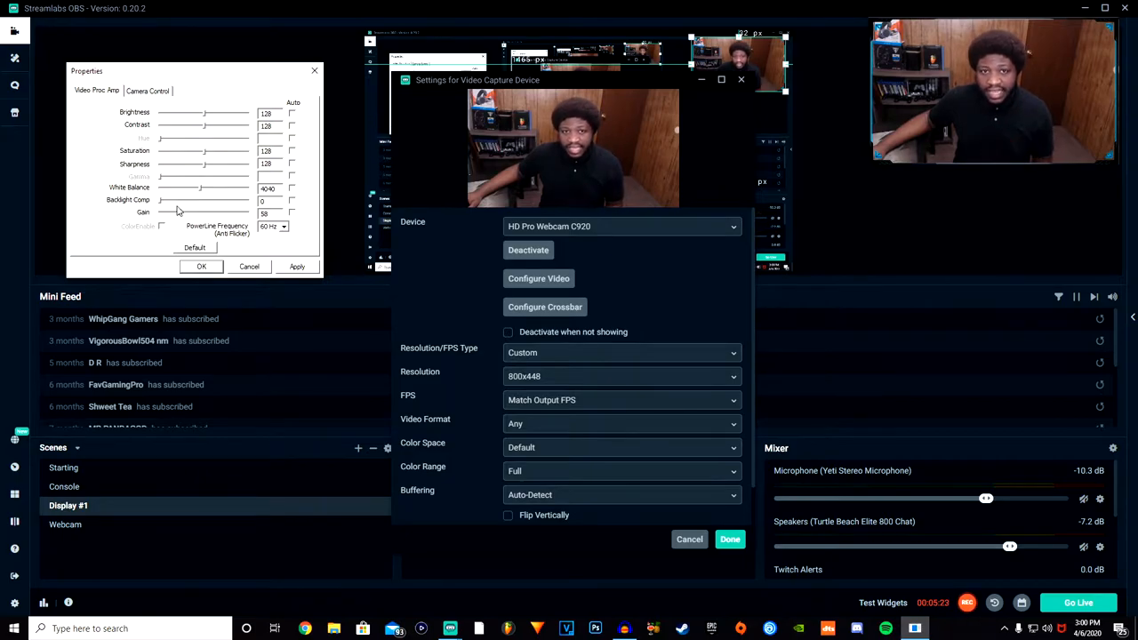
pyautogui.moveTo(203, 189); pyautogui.dragTo(178, 189)
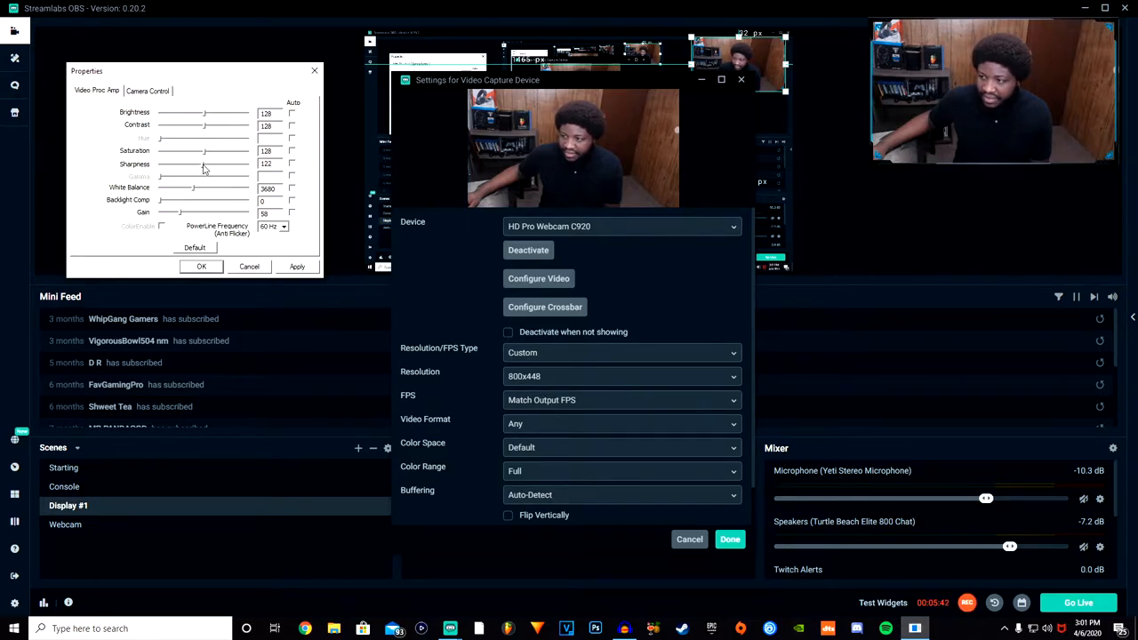
pyautogui.moveTo(203, 163); pyautogui.dragTo(224, 164)
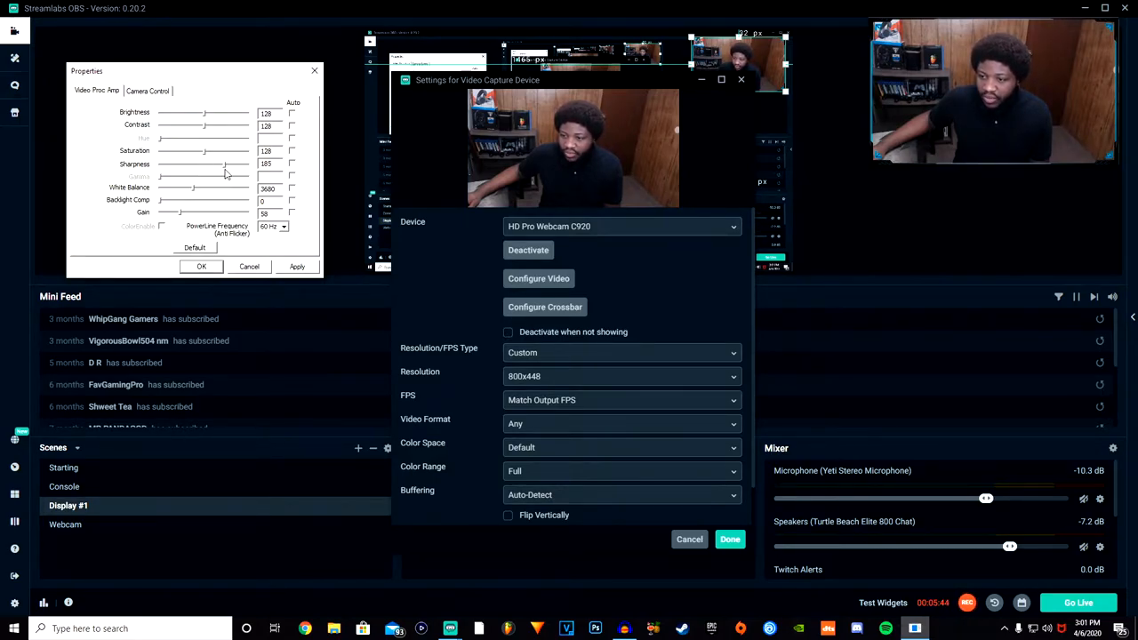
pyautogui.moveTo(224, 167); pyautogui.dragTo(224, 169)
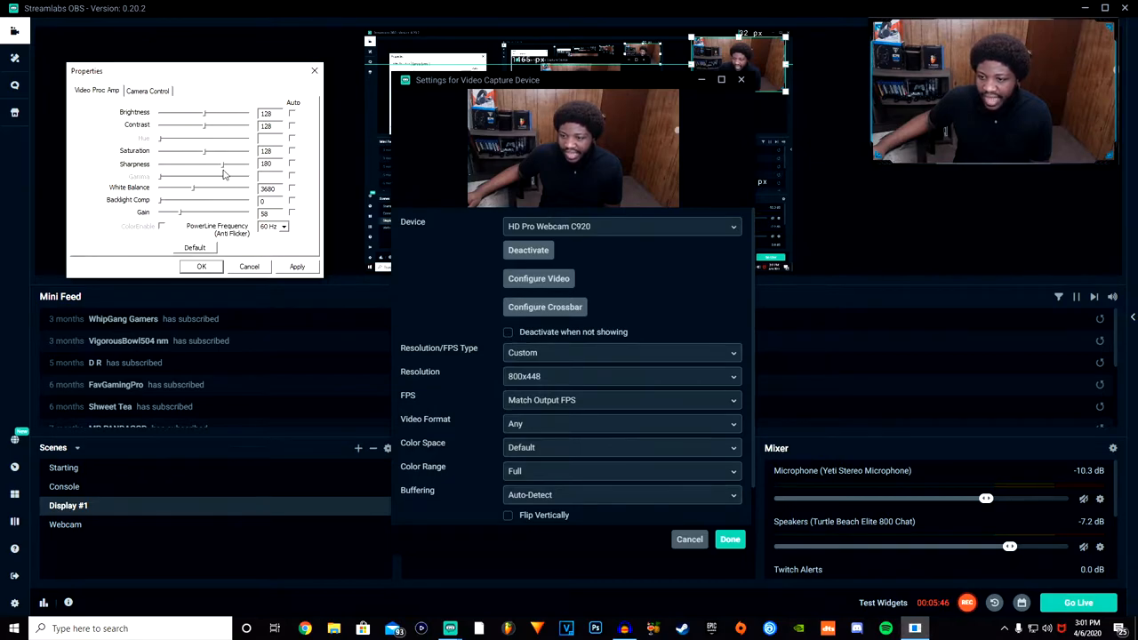
pyautogui.moveTo(210, 160)
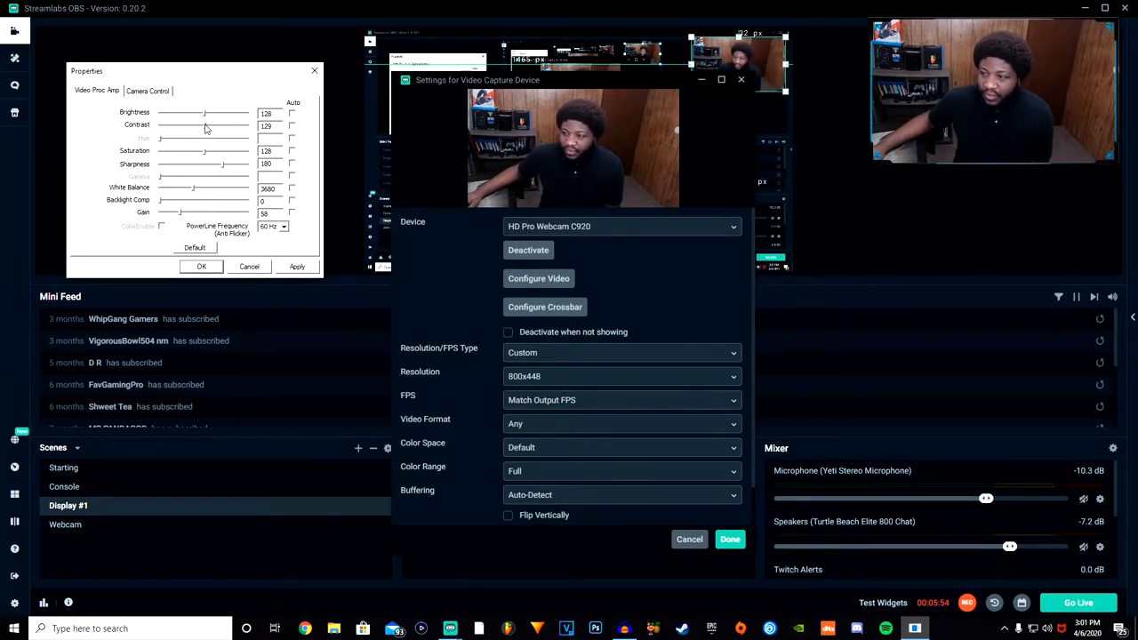
# Nudge the Contrast slider back and forth until it settles near 151
pyautogui.moveTo(203, 125); pyautogui.dragTo(197, 124)
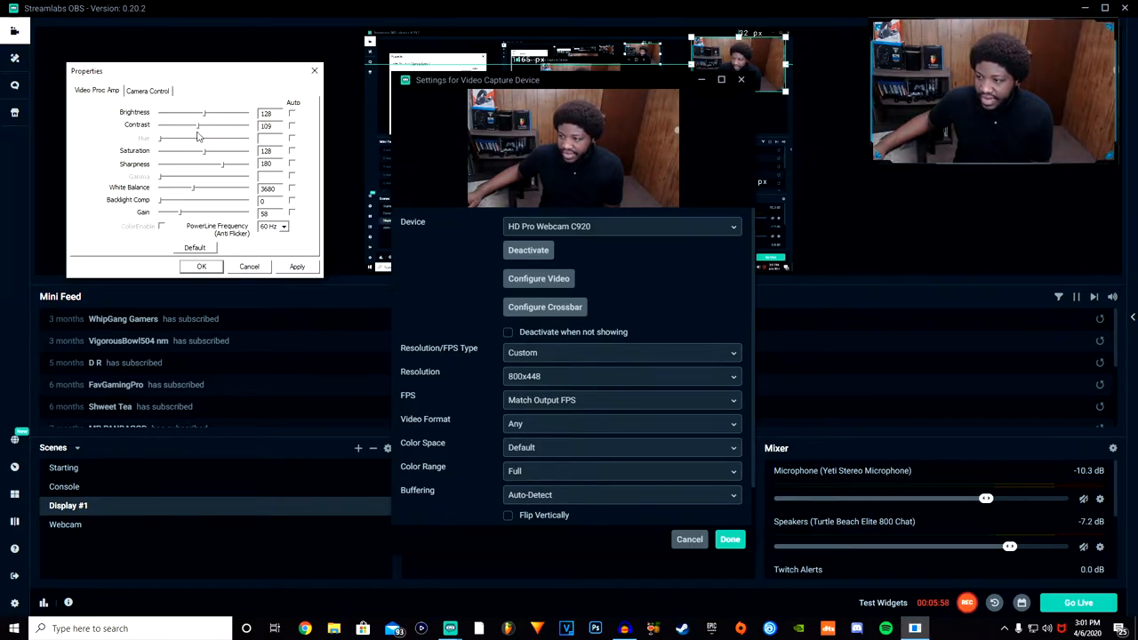
pyautogui.moveTo(196, 125); pyautogui.dragTo(205, 124)
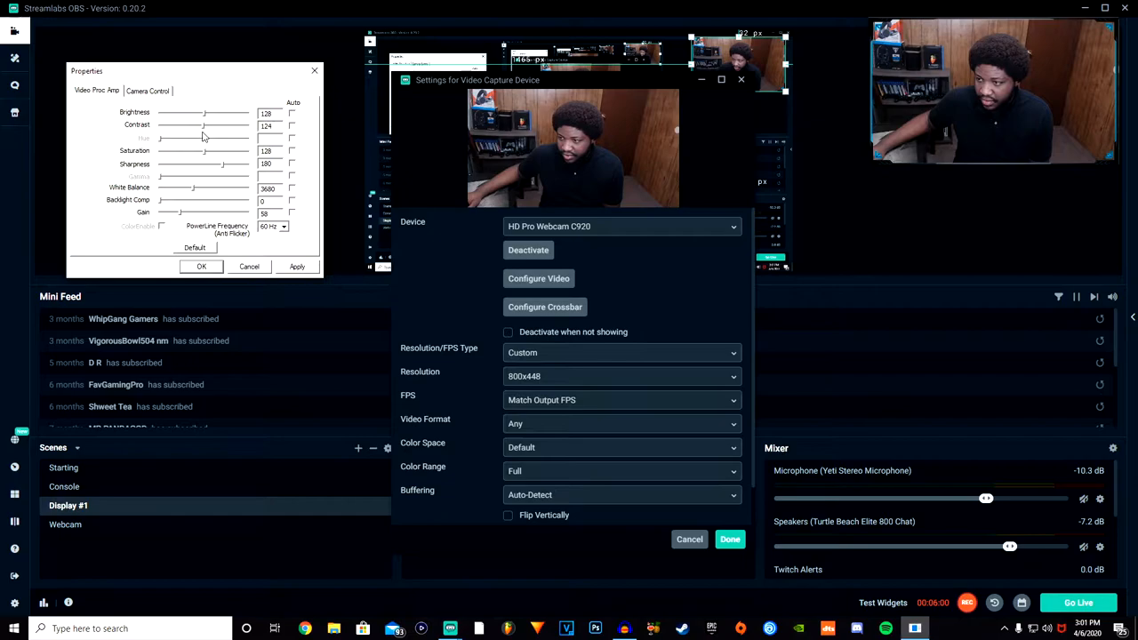
pyautogui.moveTo(200, 125); pyautogui.dragTo(210, 125)
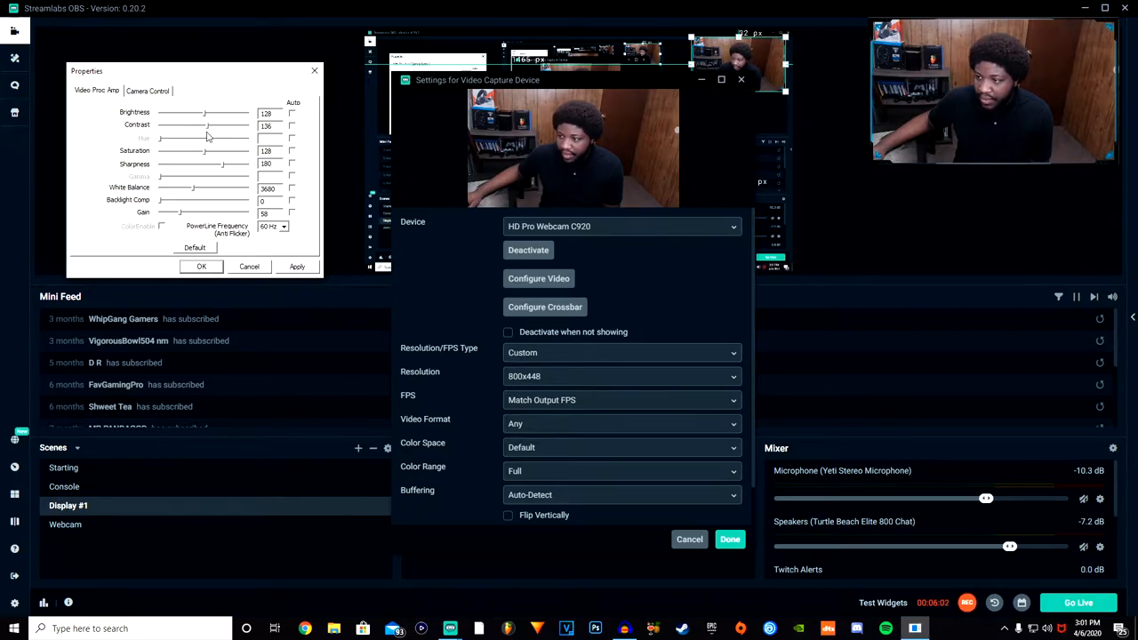
pyautogui.moveTo(196, 125); pyautogui.dragTo(213, 125)
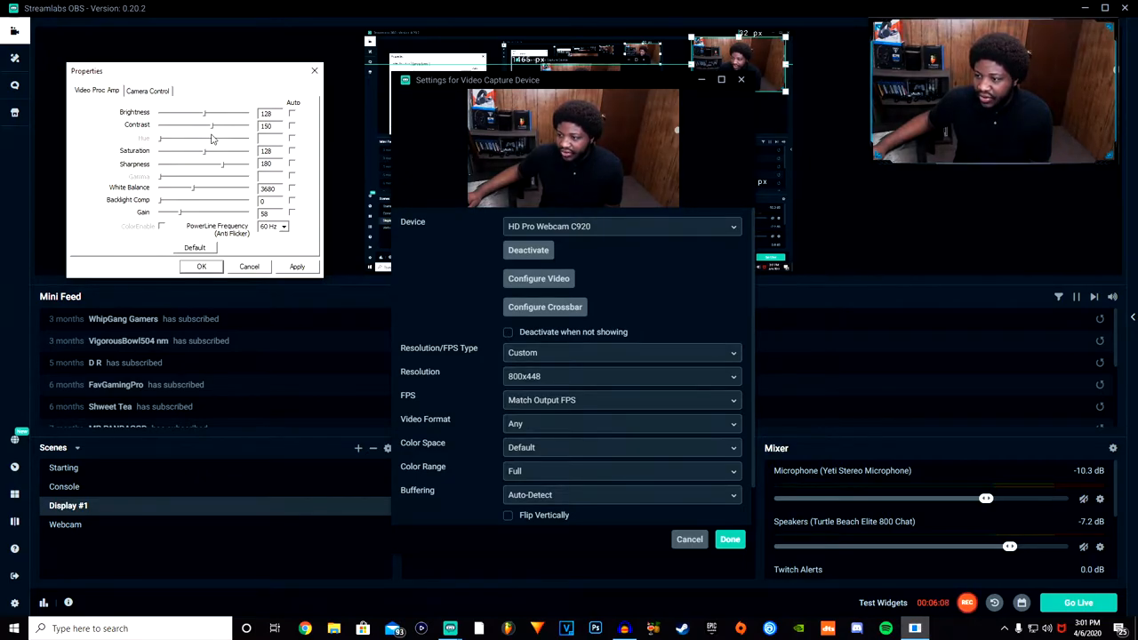
pyautogui.moveTo(208, 124); pyautogui.dragTo(201, 125)
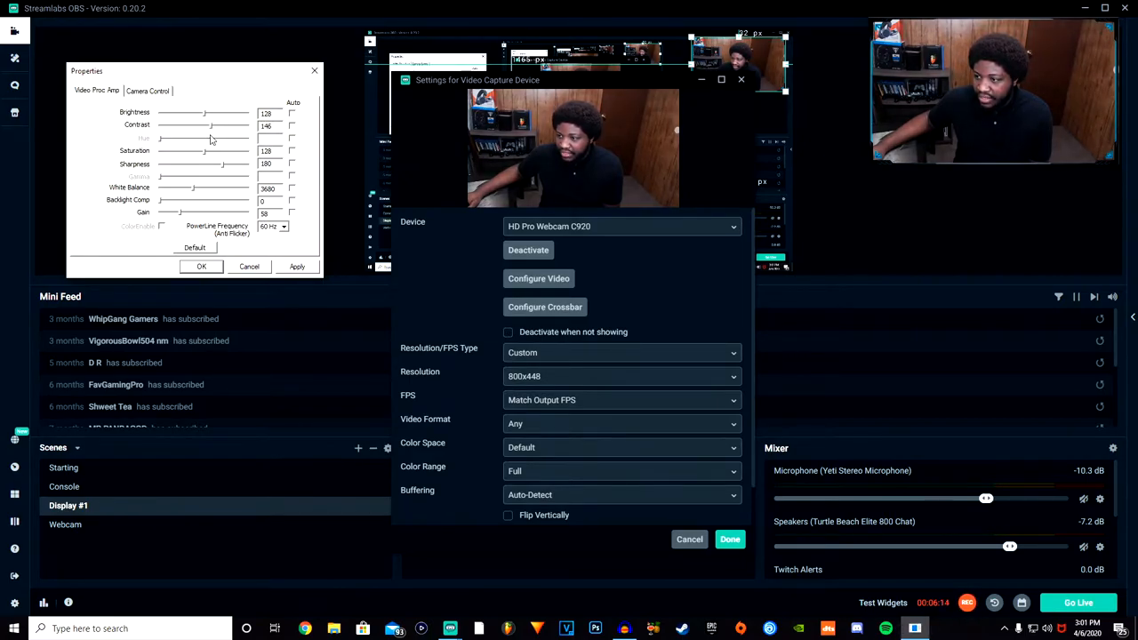
pyautogui.moveTo(192, 124); pyautogui.dragTo(222, 125)
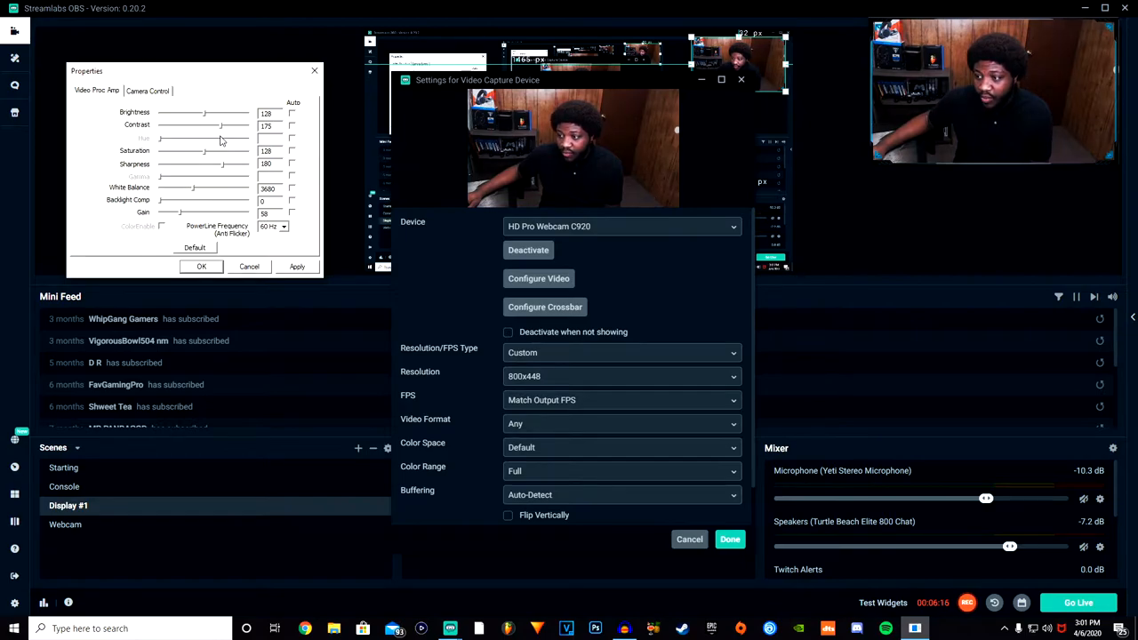
pyautogui.moveTo(210, 124); pyautogui.dragTo(199, 124)
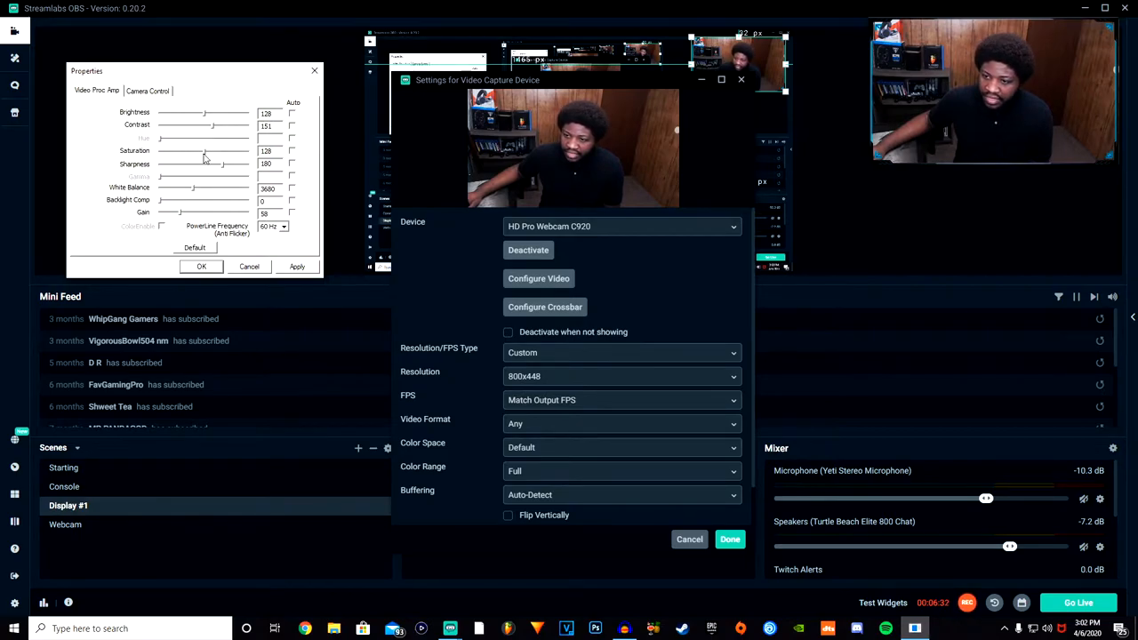
# Work the Saturation slider up and down until it settles near 150
pyautogui.moveTo(203, 151); pyautogui.dragTo(224, 151)
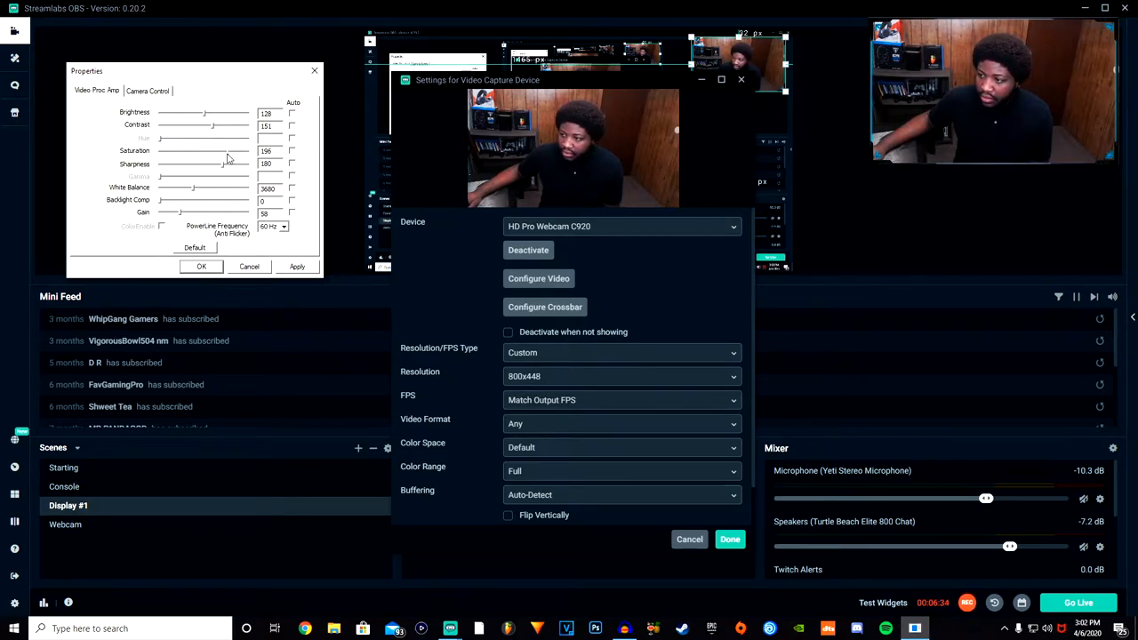
pyautogui.moveTo(228, 149); pyautogui.dragTo(213, 150)
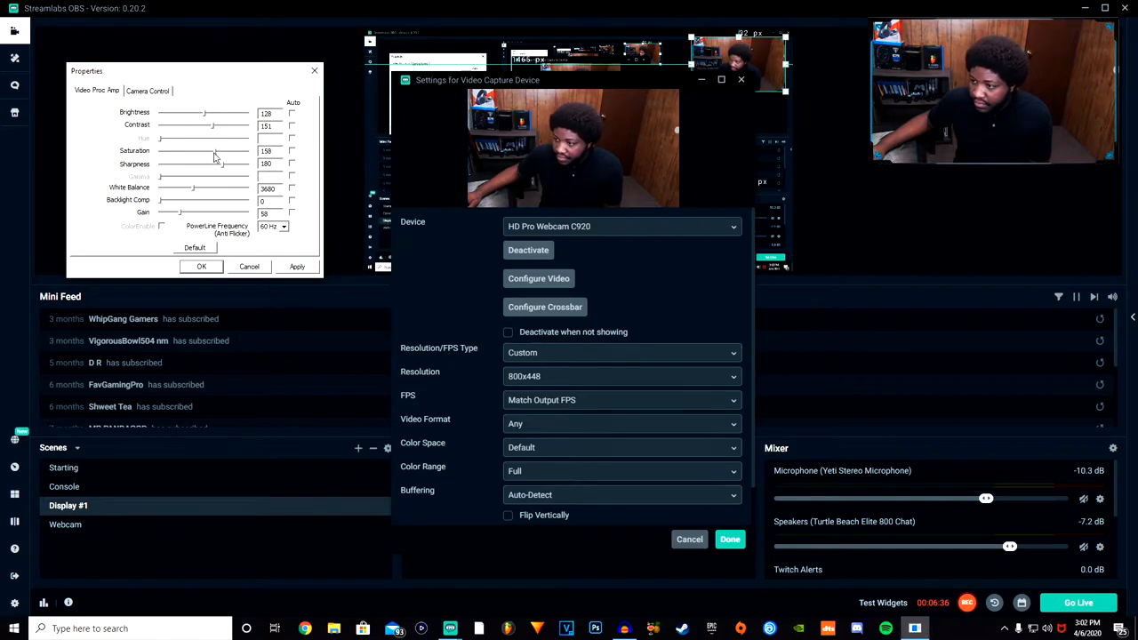
pyautogui.moveTo(214, 149); pyautogui.dragTo(210, 149)
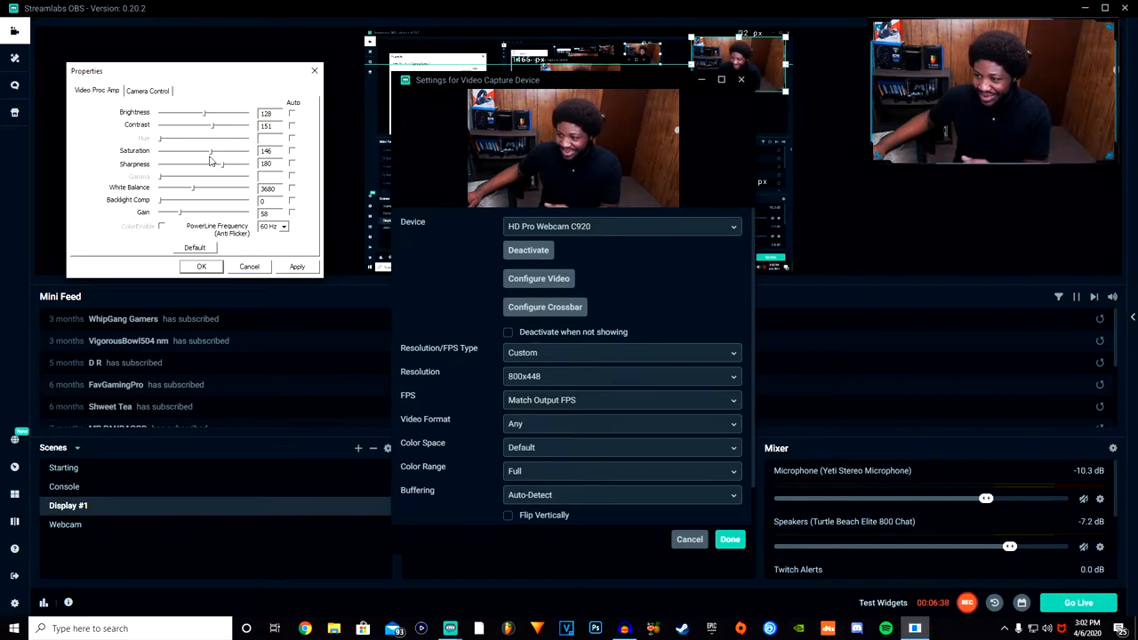
pyautogui.moveTo(210, 150); pyautogui.dragTo(182, 149)
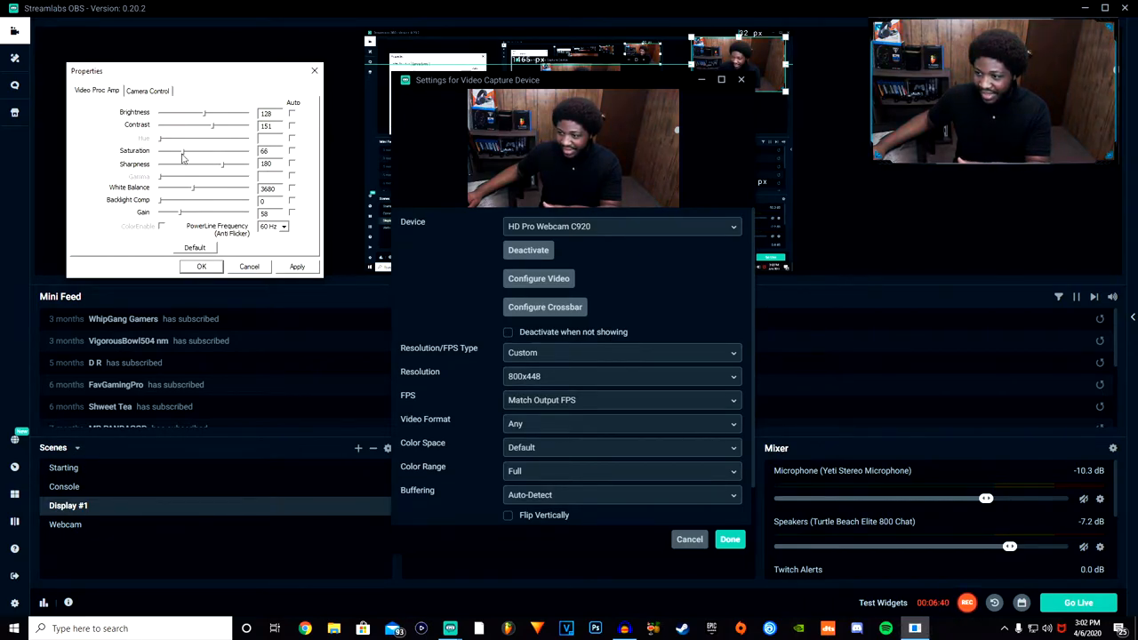
pyautogui.moveTo(171, 149); pyautogui.dragTo(253, 149)
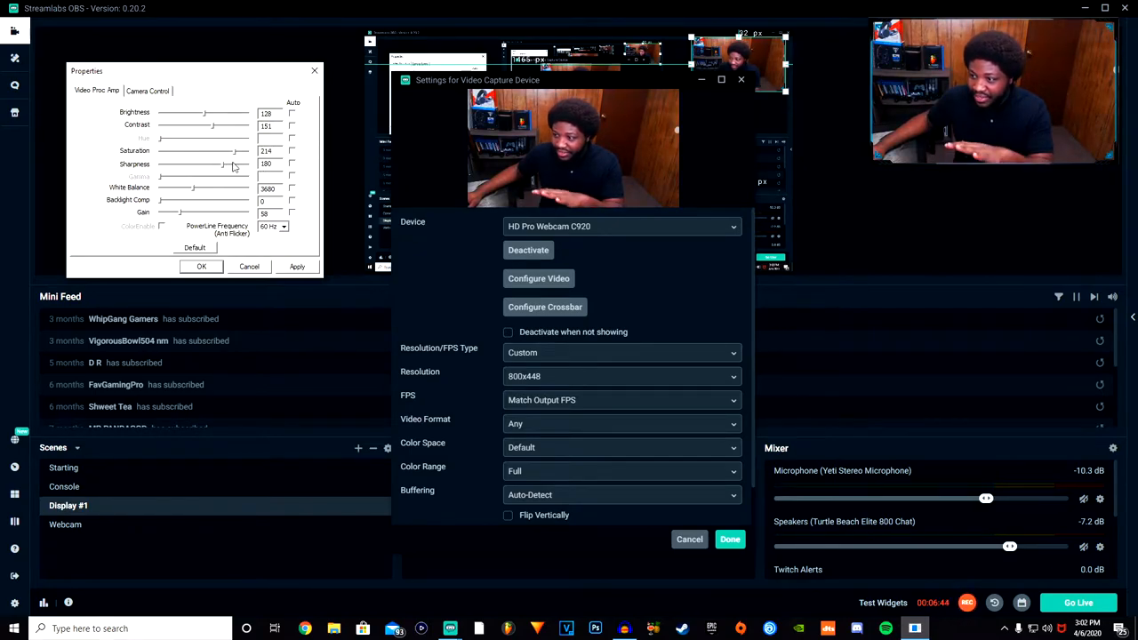
pyautogui.moveTo(234, 151); pyautogui.dragTo(223, 151)
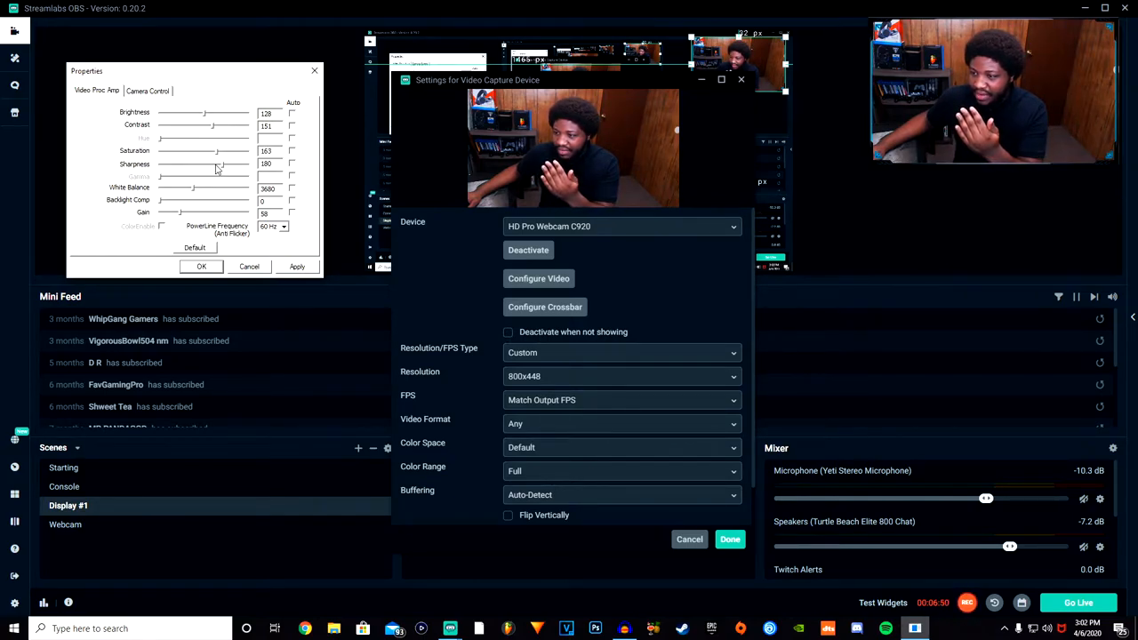
pyautogui.moveTo(213, 151); pyautogui.dragTo(210, 151)
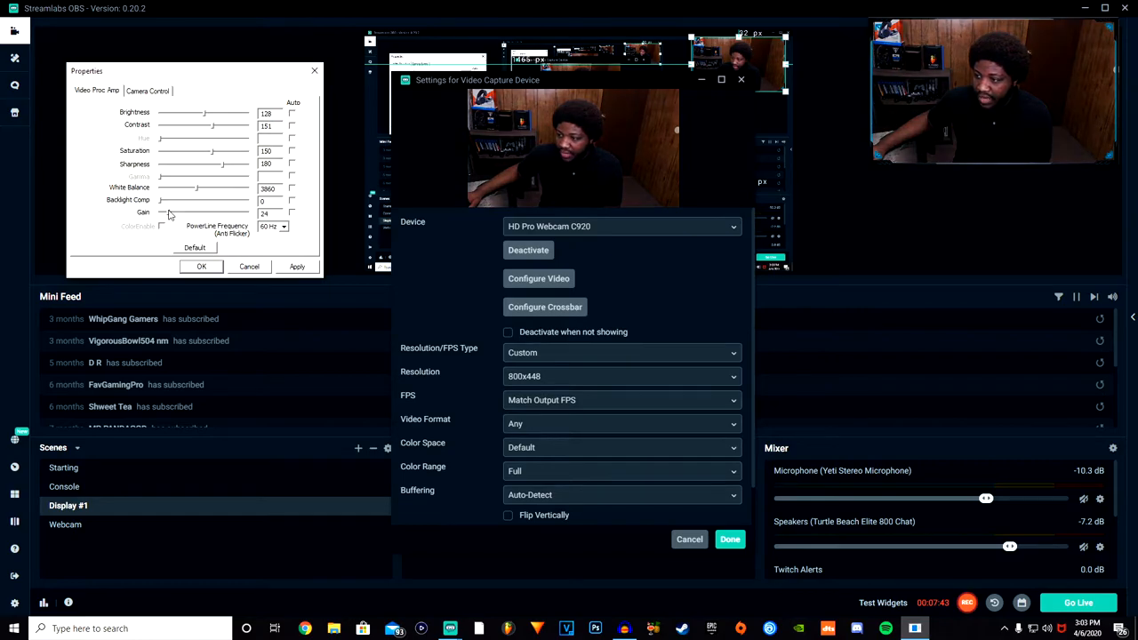
# Raise the gain to about 66, try a brighter image, and leave brightness at 128
pyautogui.moveTo(171, 211); pyautogui.dragTo(192, 212)
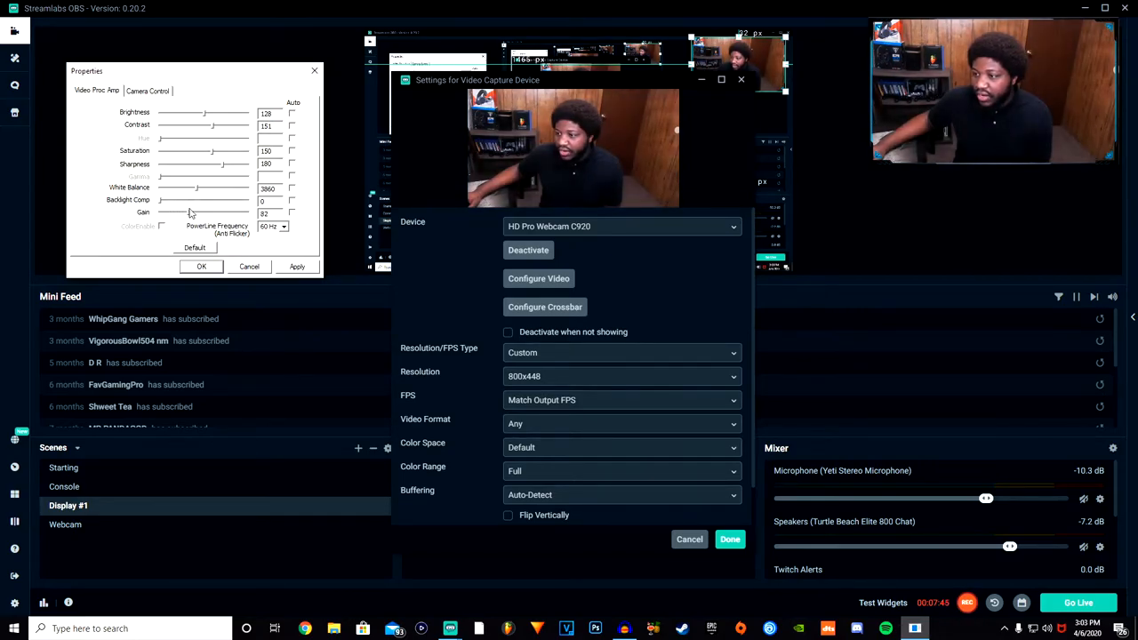
pyautogui.moveTo(177, 214); pyautogui.dragTo(200, 214)
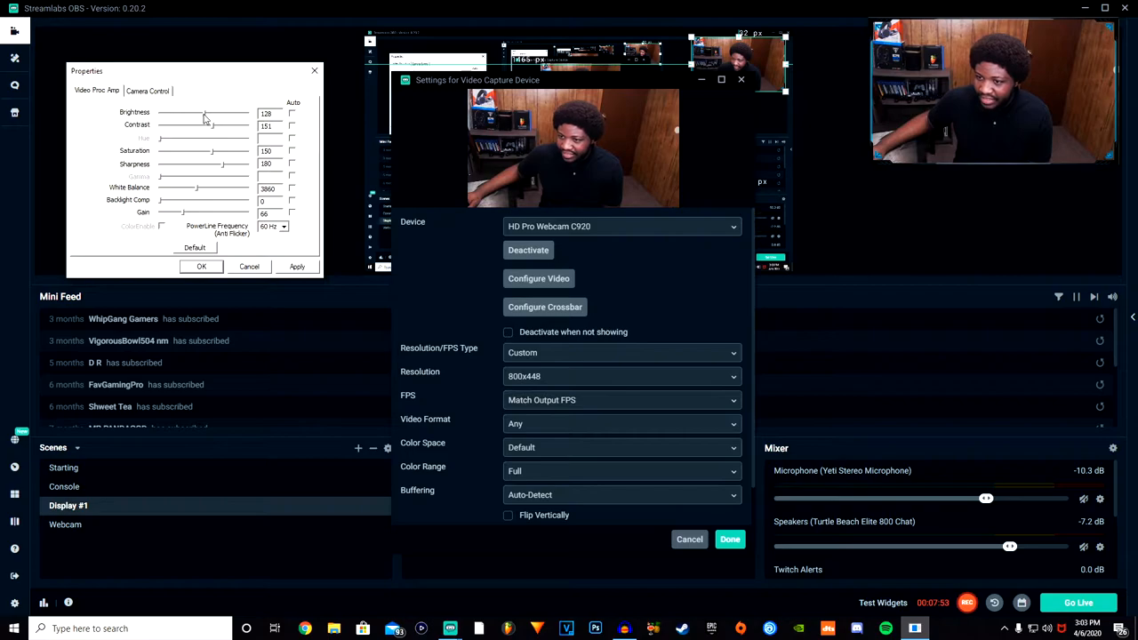
pyautogui.moveTo(199, 114); pyautogui.dragTo(207, 114)
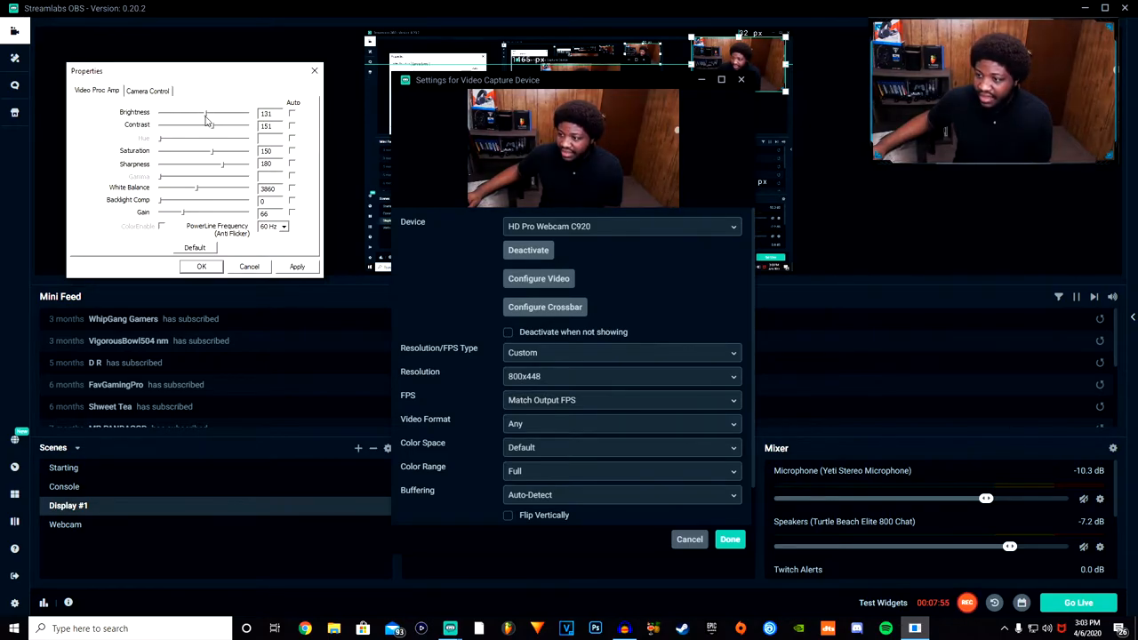
pyautogui.moveTo(185, 114); pyautogui.dragTo(192, 114)
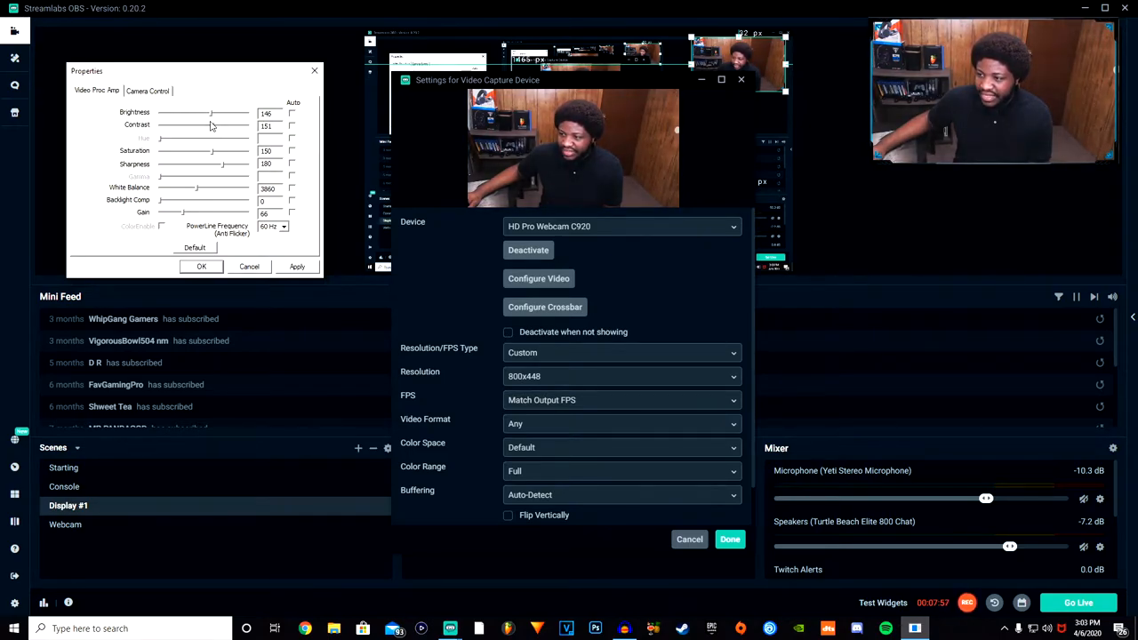
pyautogui.moveTo(210, 114); pyautogui.dragTo(206, 114)
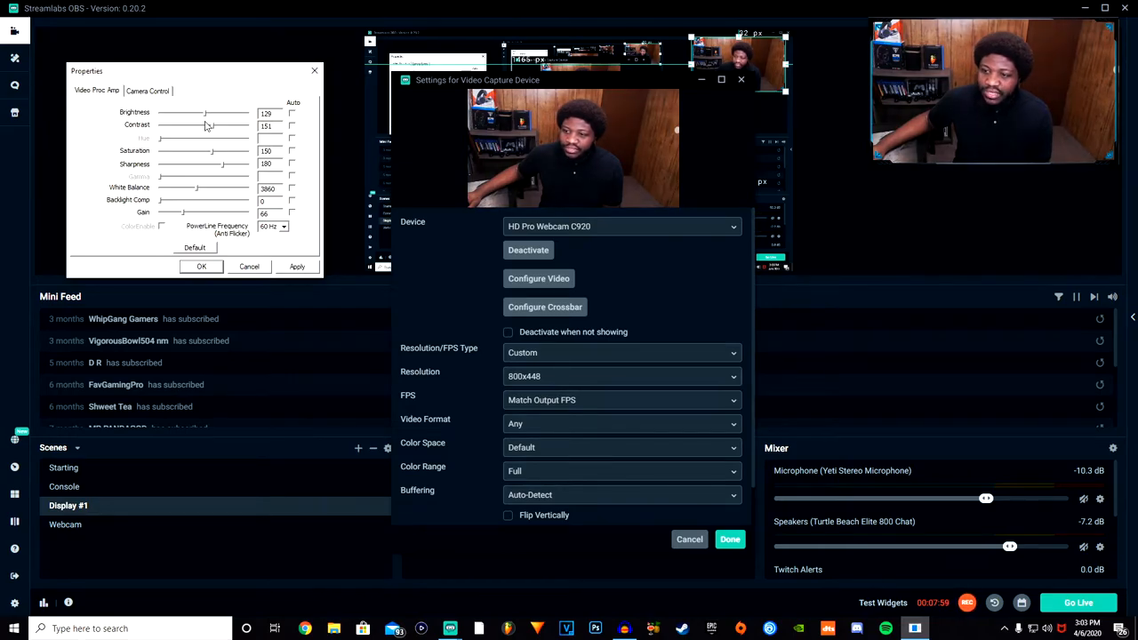
pyautogui.moveTo(203, 114); pyautogui.dragTo(199, 114)
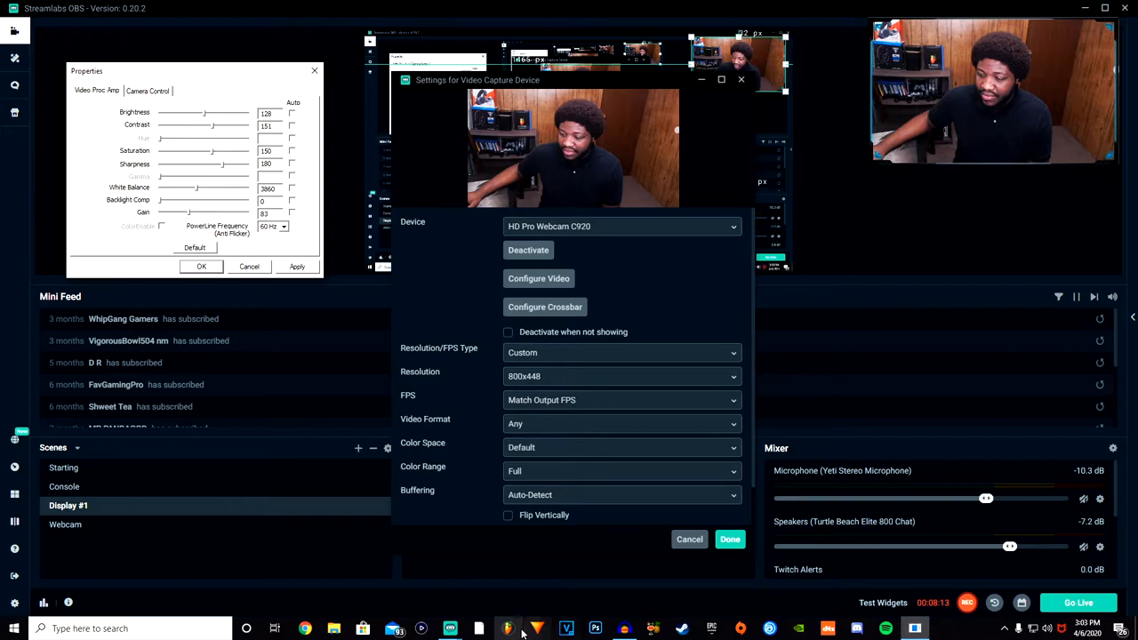
pyautogui.moveTo(188, 217)
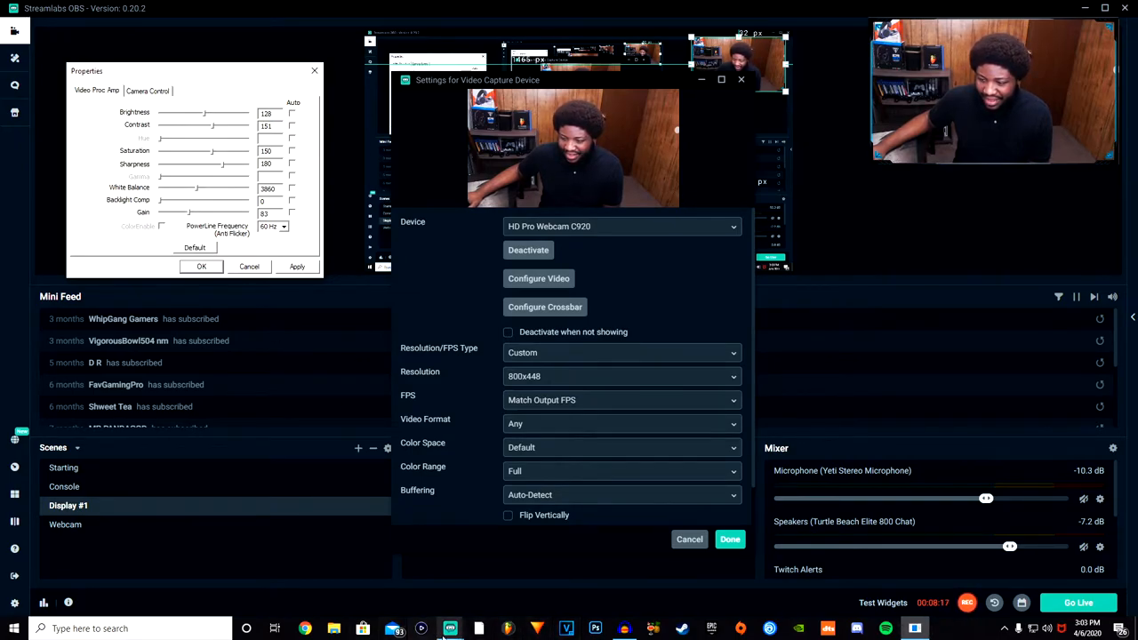
pyautogui.moveTo(195, 204)
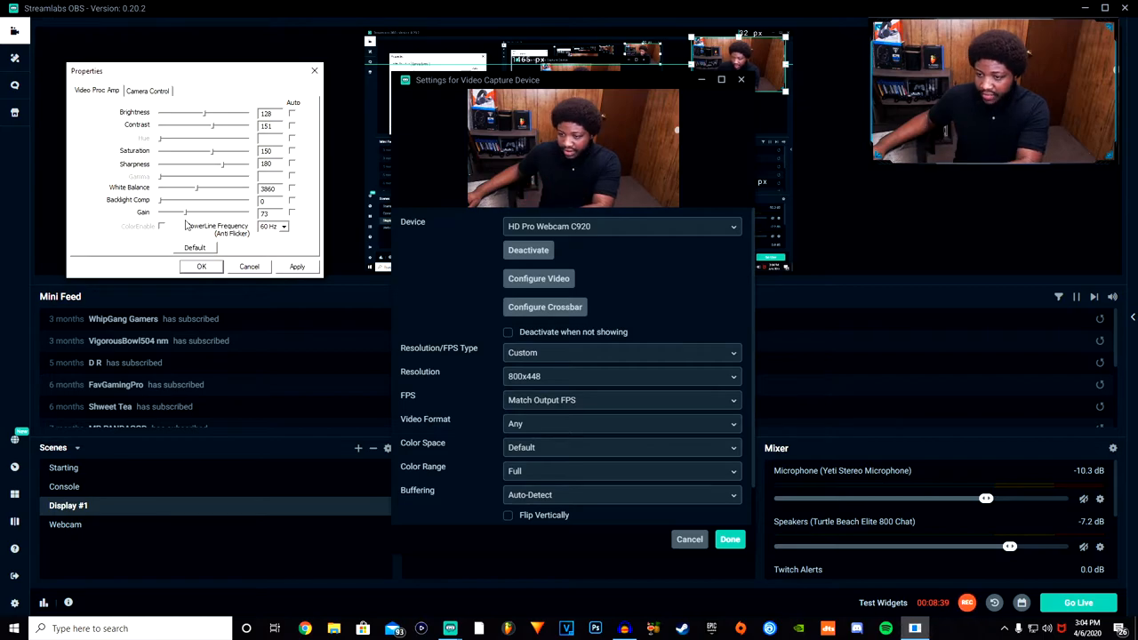
# Settle the webcam gain near 70 and confirm the capture settings
pyautogui.moveTo(181, 212); pyautogui.dragTo(176, 212)
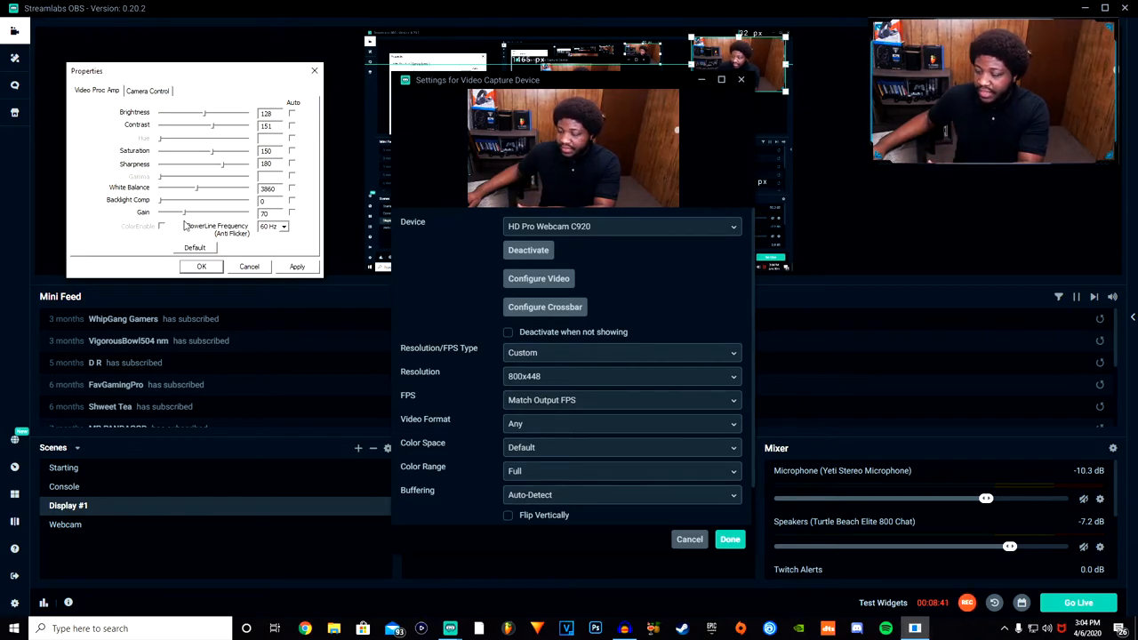
pyautogui.click(729, 539)
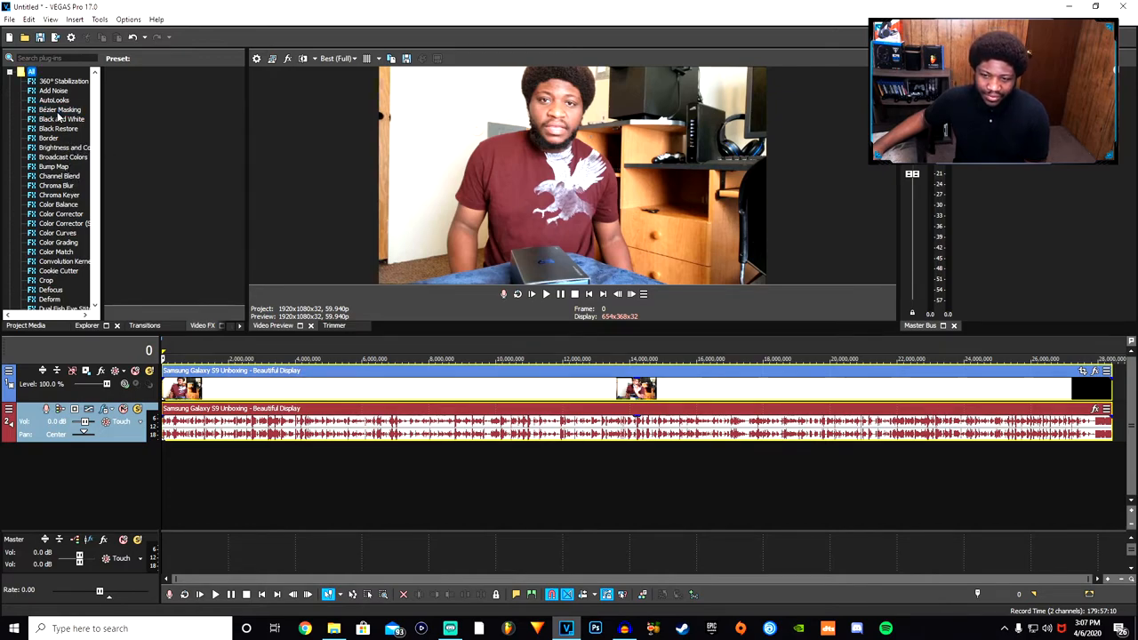
# Browse the Video FX list and choose Brightness and Contrast for the unboxing clip
pyautogui.click(64, 148)
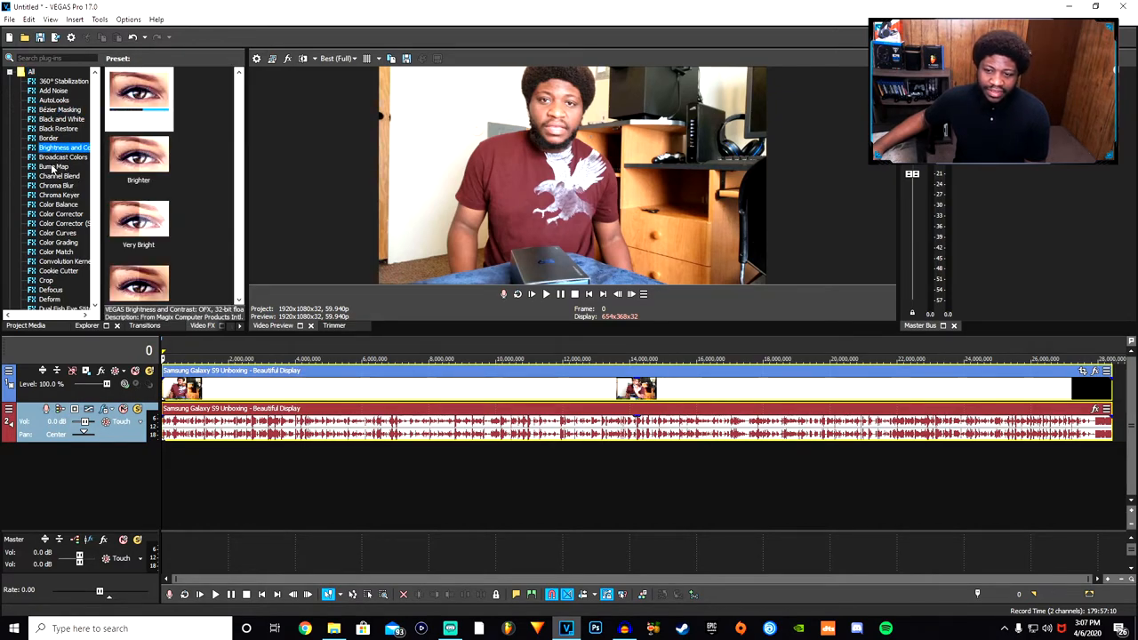
pyautogui.click(53, 167)
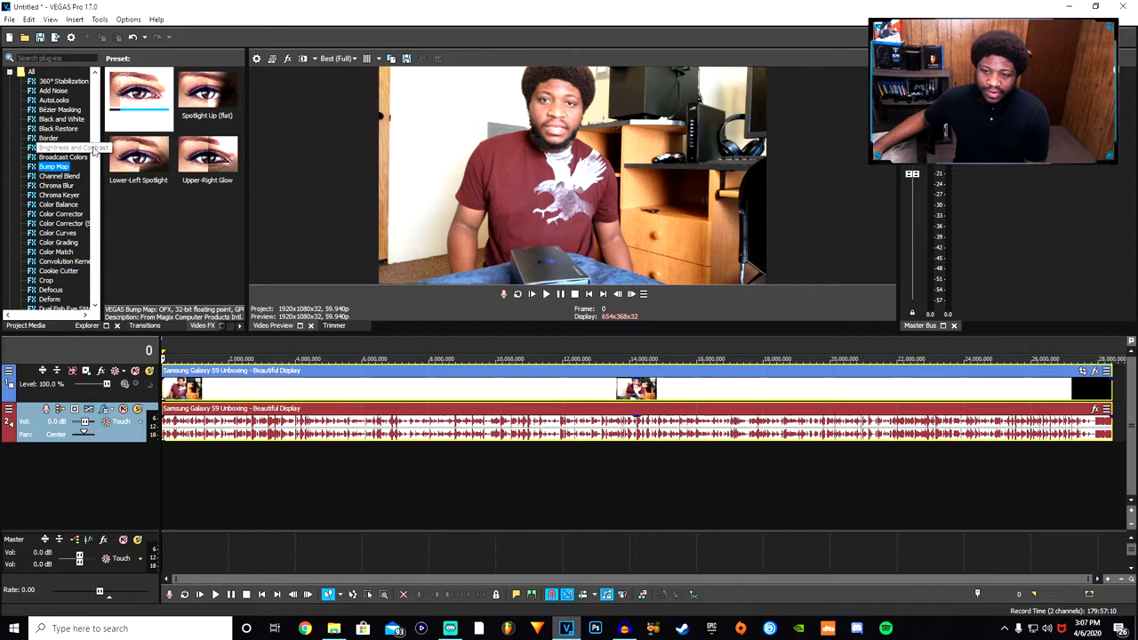
pyautogui.click(67, 147)
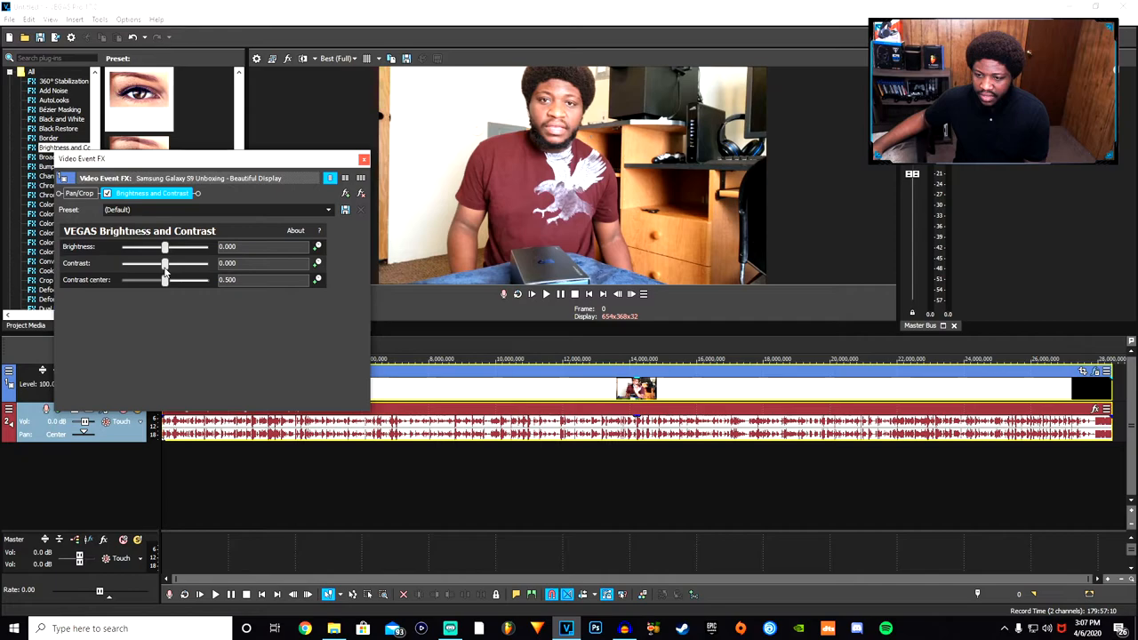
# Set the clip's contrast to about 0.116 and brightness to about -0.007
pyautogui.moveTo(163, 264); pyautogui.dragTo(167, 263)
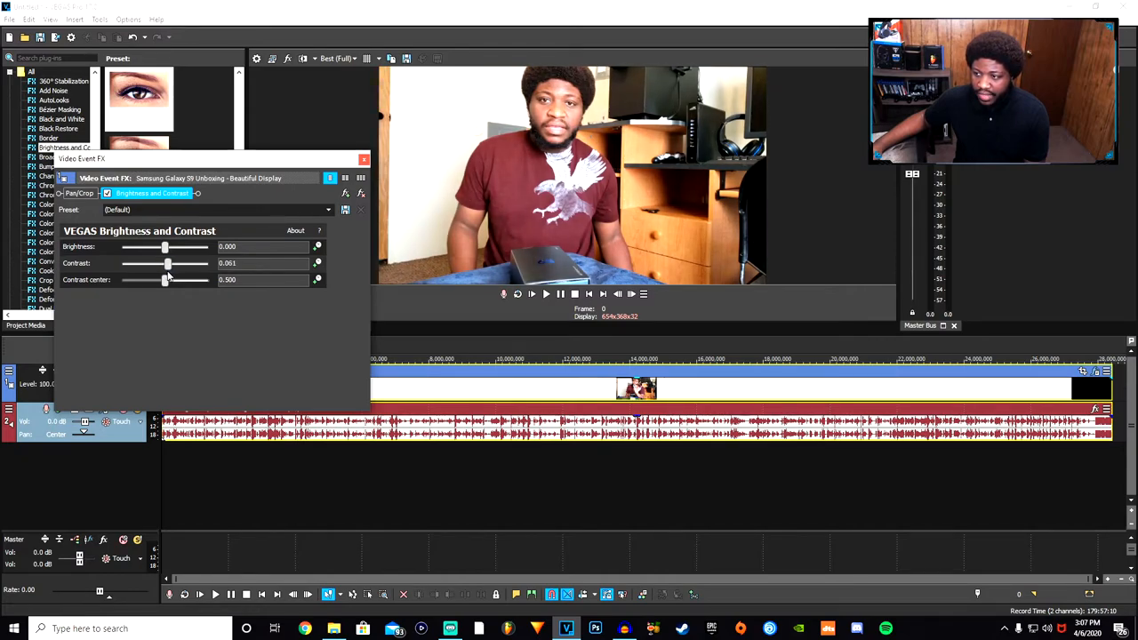
pyautogui.moveTo(167, 263); pyautogui.dragTo(163, 263)
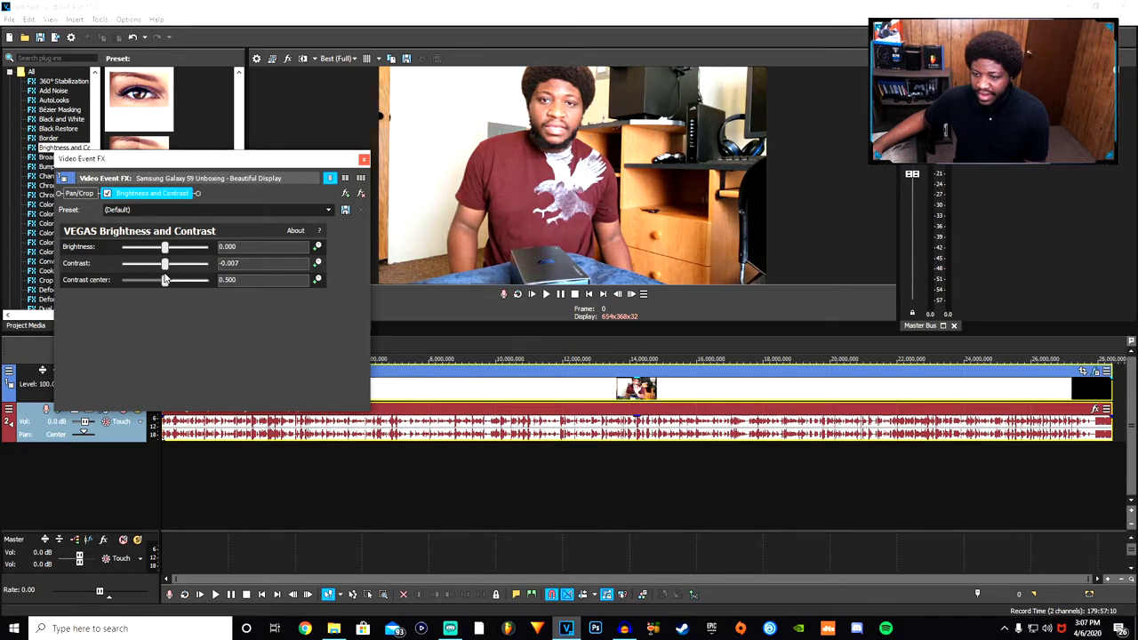
pyautogui.moveTo(166, 263); pyautogui.dragTo(170, 263)
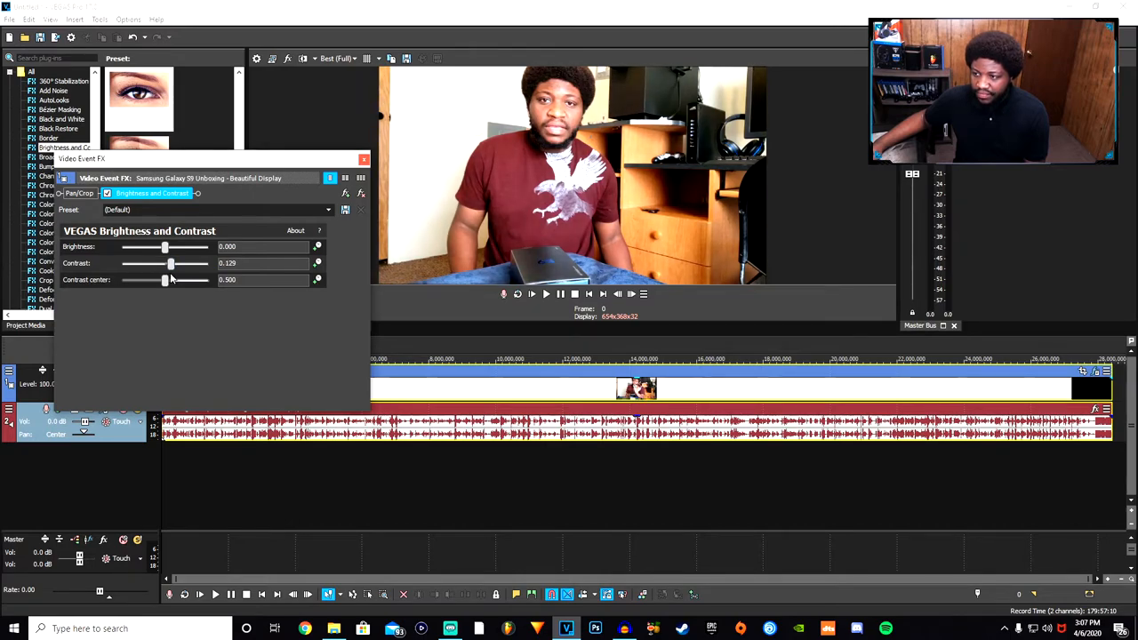
pyautogui.moveTo(171, 263); pyautogui.dragTo(164, 264)
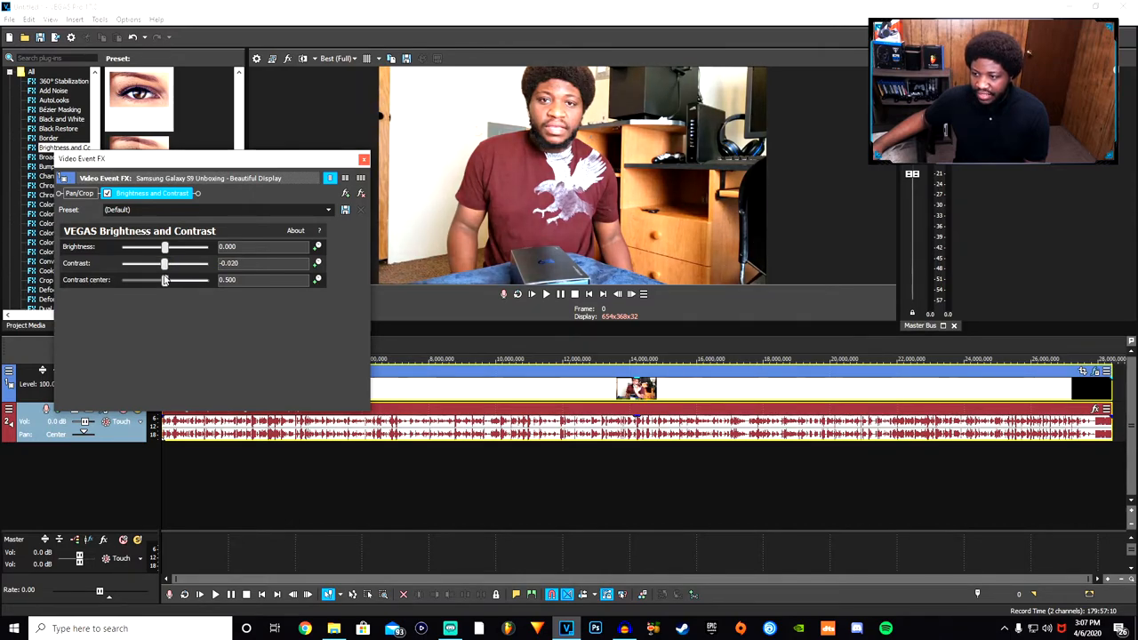
pyautogui.moveTo(164, 263); pyautogui.dragTo(162, 263)
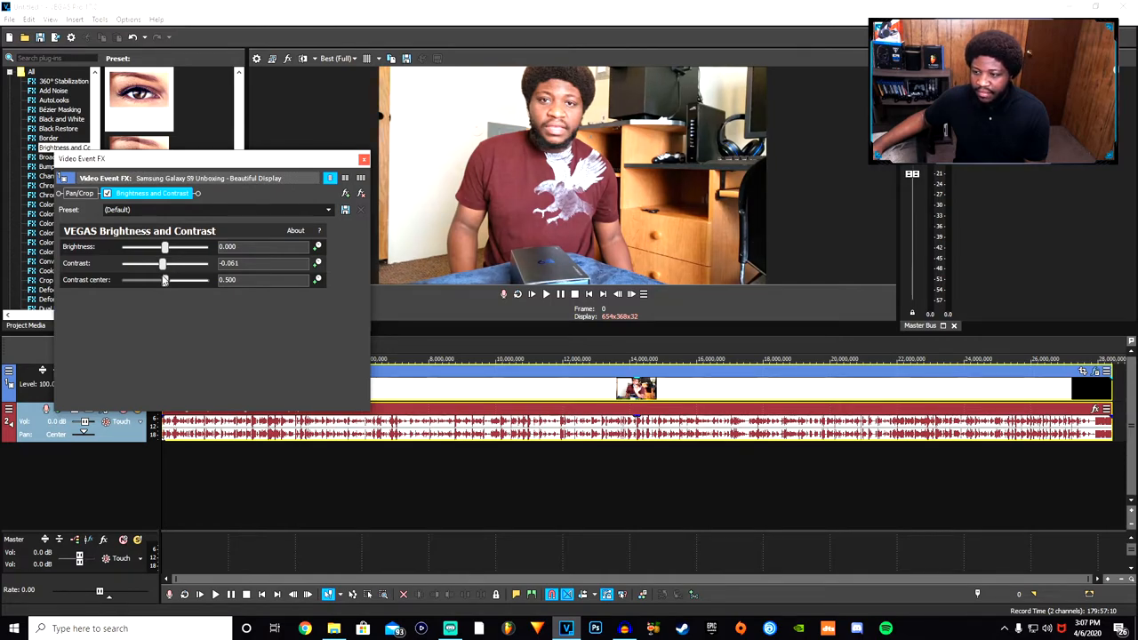
pyautogui.moveTo(163, 263); pyautogui.dragTo(171, 263)
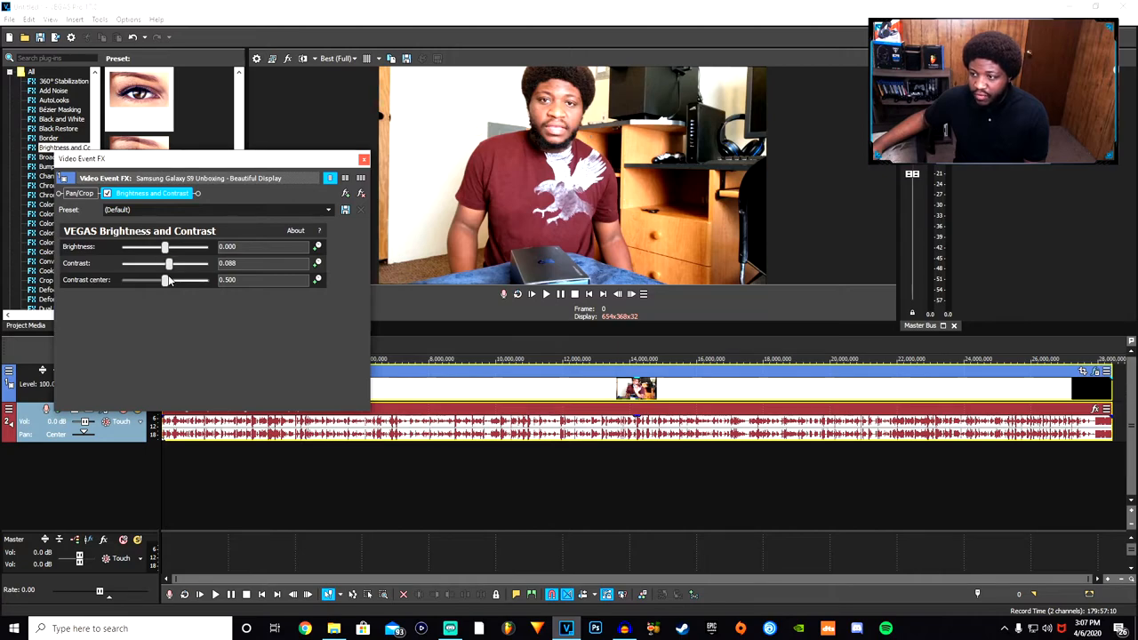
pyautogui.moveTo(165, 245); pyautogui.dragTo(166, 249)
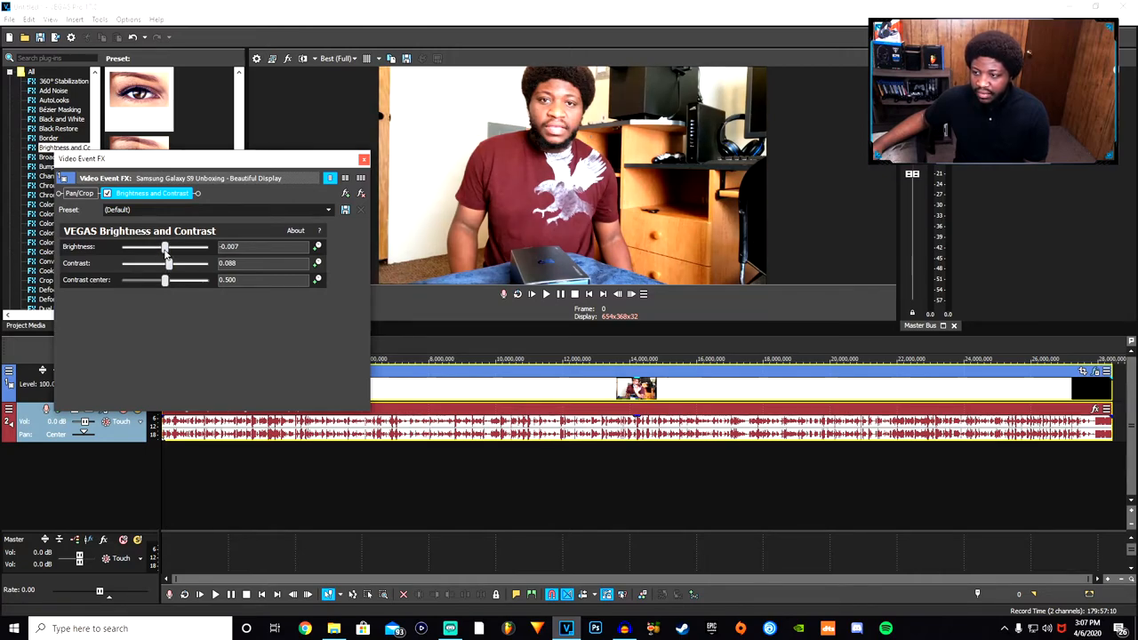
pyautogui.moveTo(165, 245); pyautogui.dragTo(164, 245)
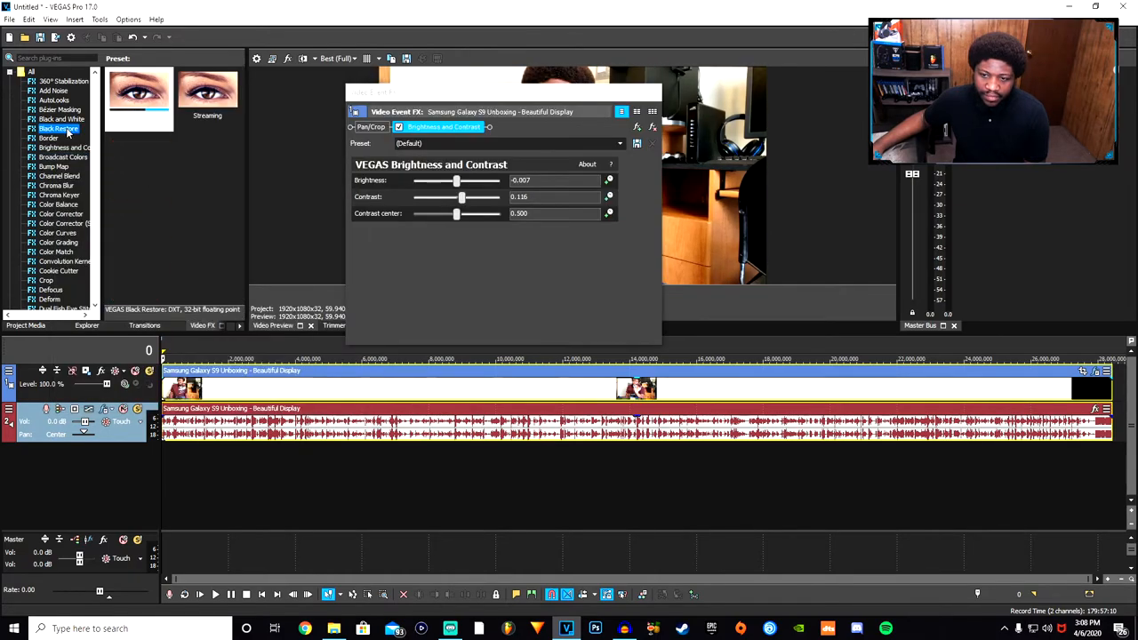
# Add Color Corrector to the clip's effect chain after Brightness and Contrast
pyautogui.click(64, 148)
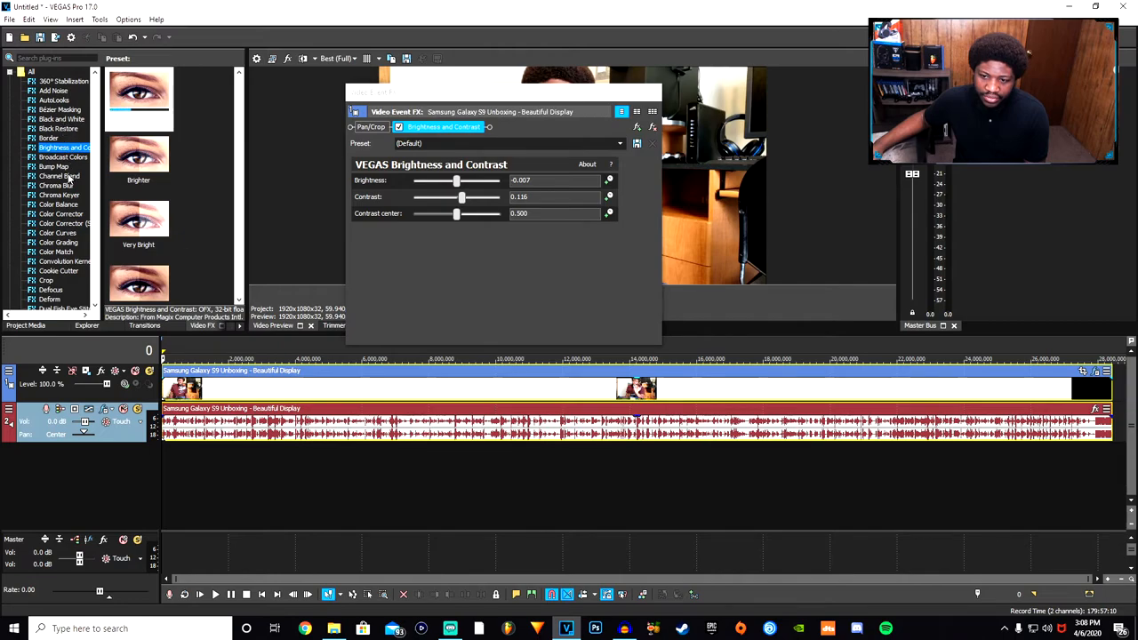
pyautogui.click(61, 213)
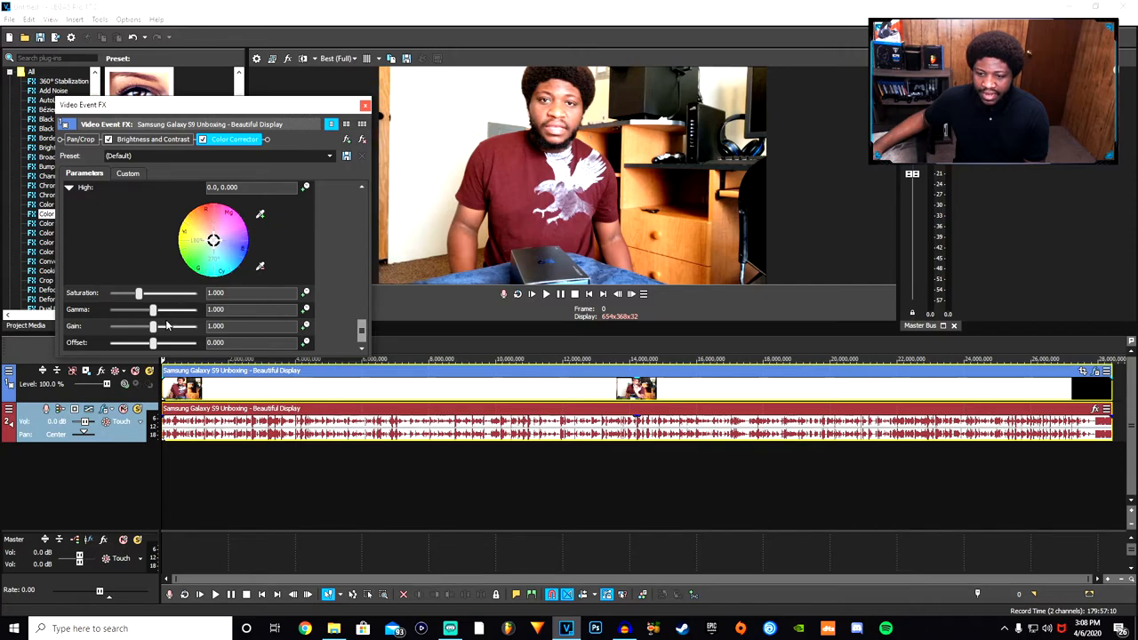
# Bring the Color Corrector gain down near 0.91 and set saturation to 0.878
pyautogui.moveTo(181, 325); pyautogui.dragTo(146, 325)
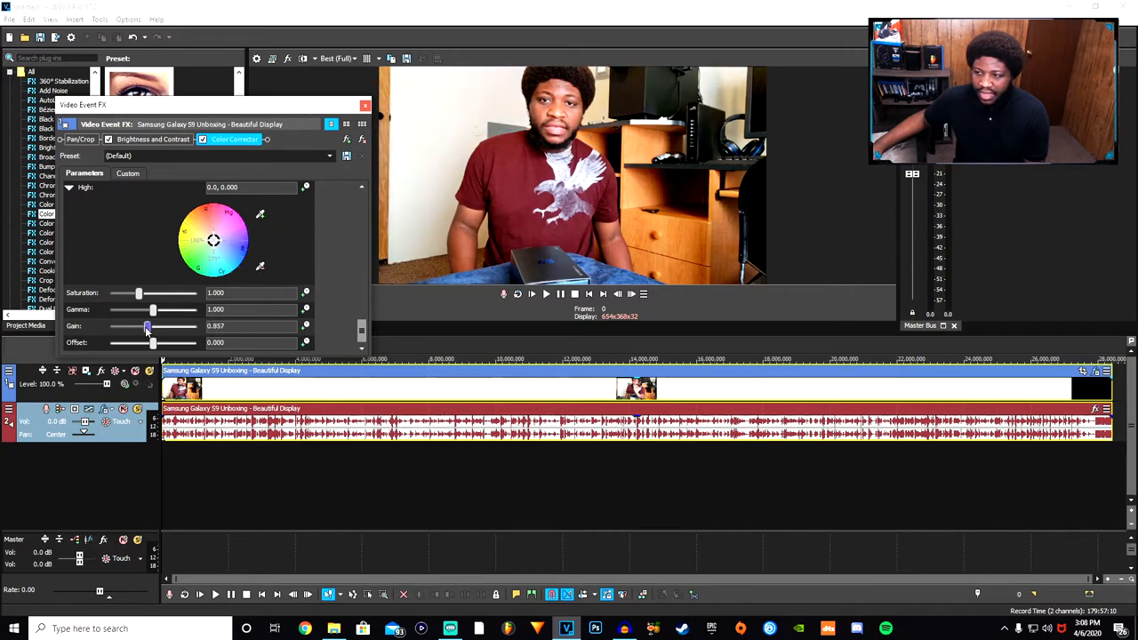
pyautogui.moveTo(146, 326); pyautogui.dragTo(156, 325)
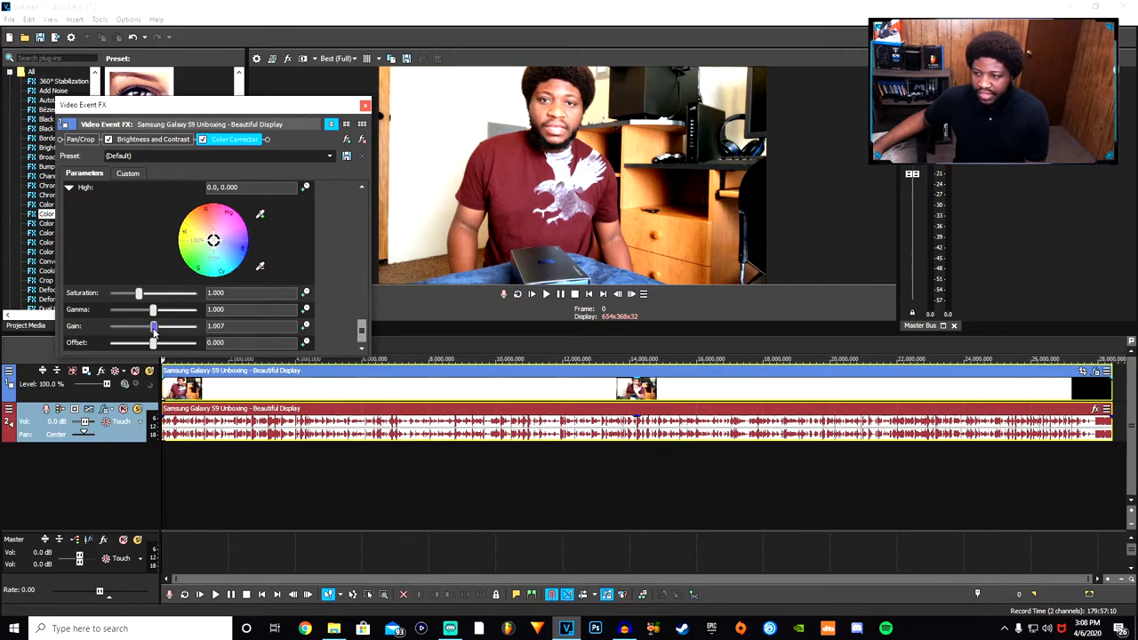
pyautogui.moveTo(153, 325); pyautogui.dragTo(149, 325)
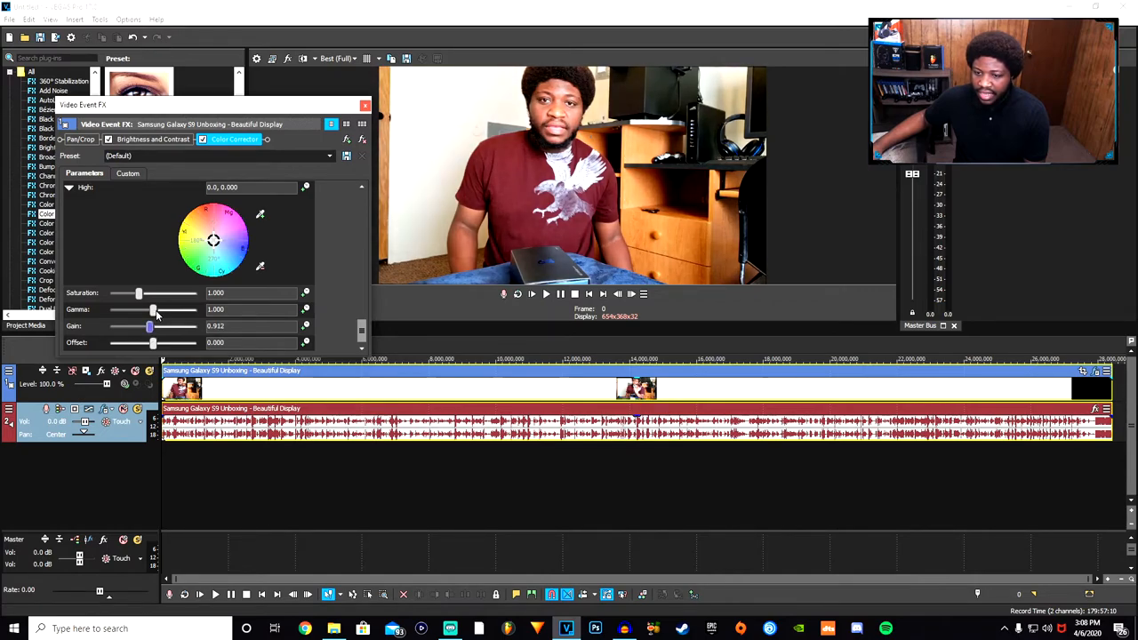
pyautogui.moveTo(138, 293); pyautogui.dragTo(133, 294)
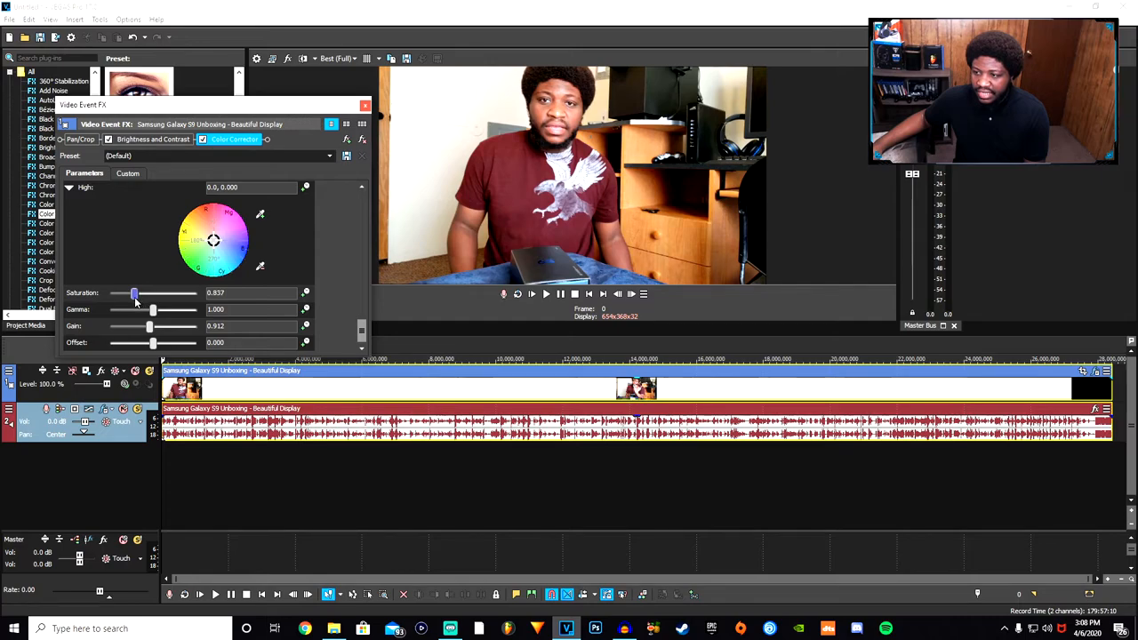
pyautogui.moveTo(136, 293); pyautogui.dragTo(139, 294)
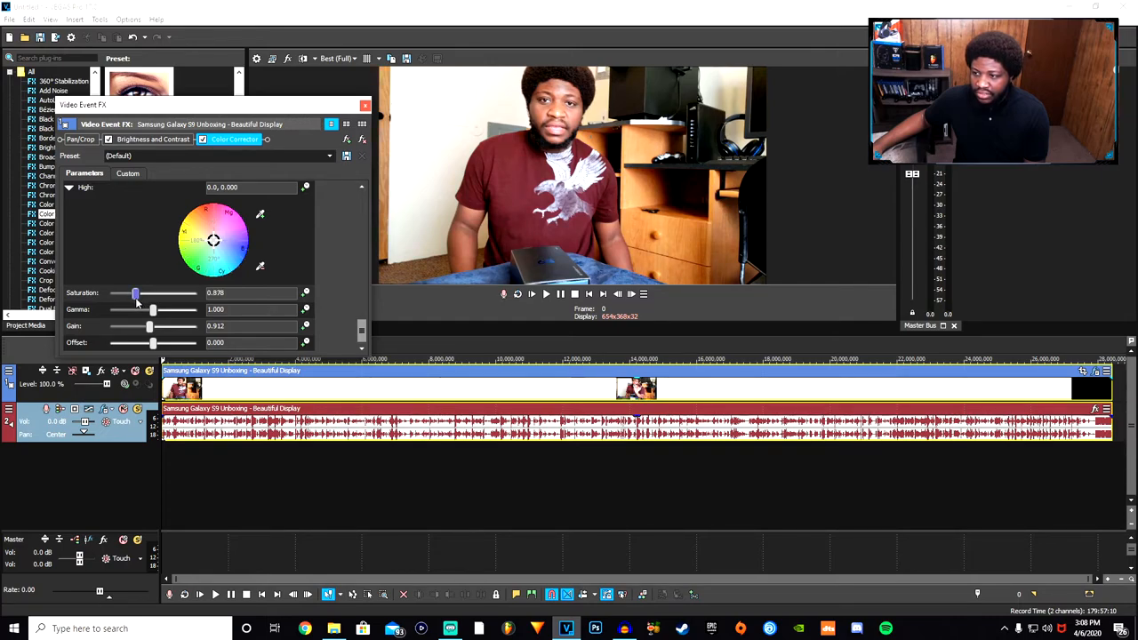
pyautogui.moveTo(135, 291); pyautogui.dragTo(133, 291)
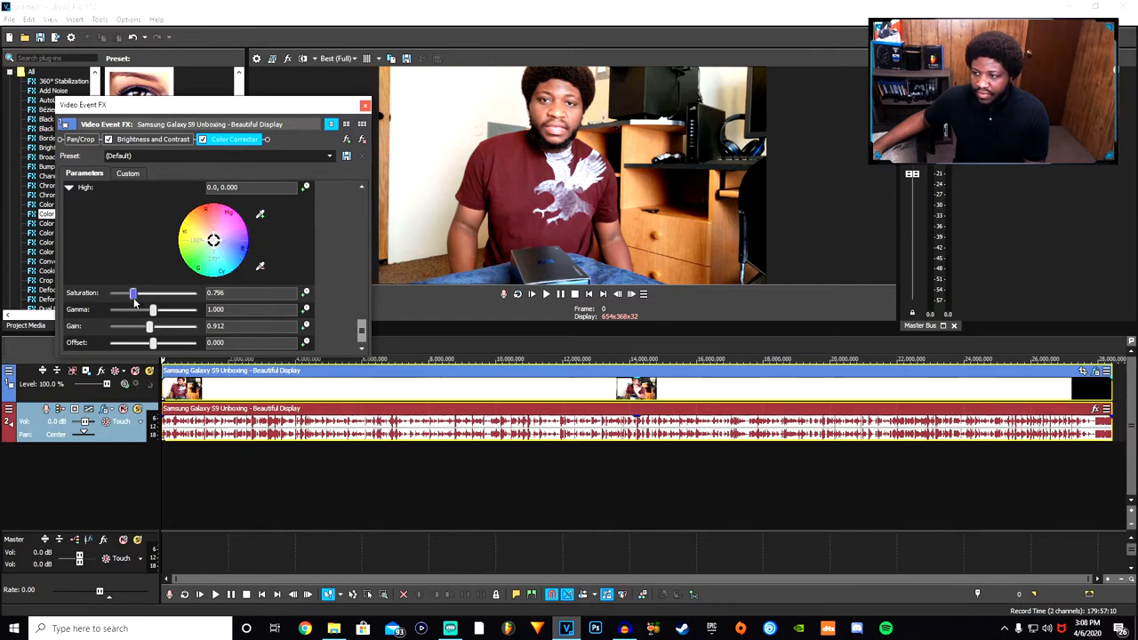
pyautogui.moveTo(131, 292); pyautogui.dragTo(139, 292)
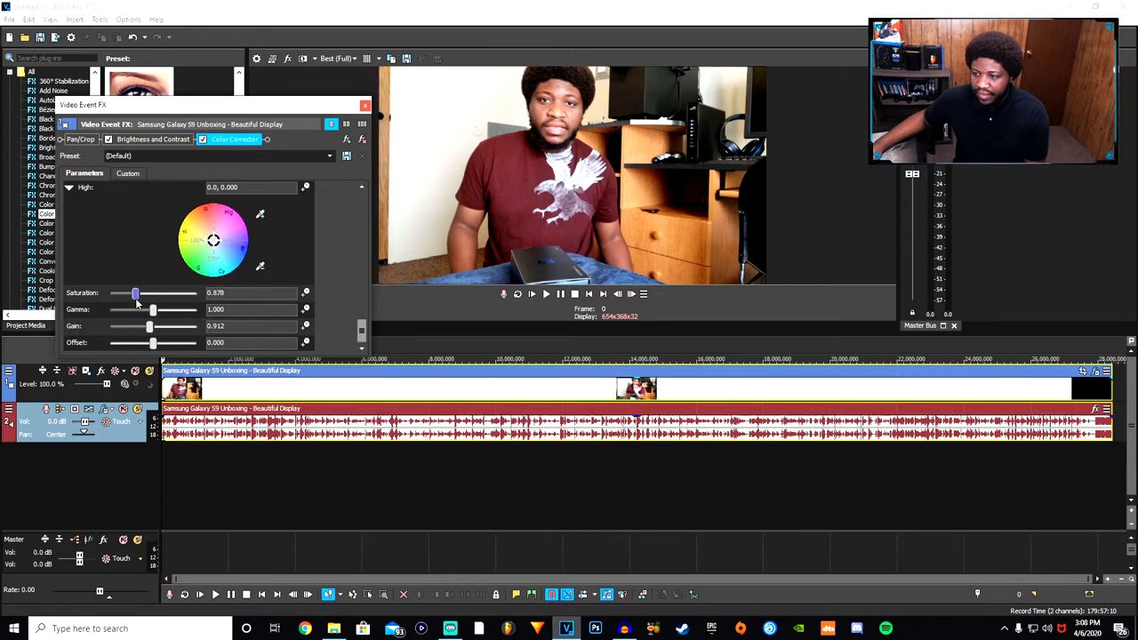
# Settle gain at 0.925, lower gamma to 0.993, and raise the offset
pyautogui.moveTo(150, 326); pyautogui.dragTo(144, 326)
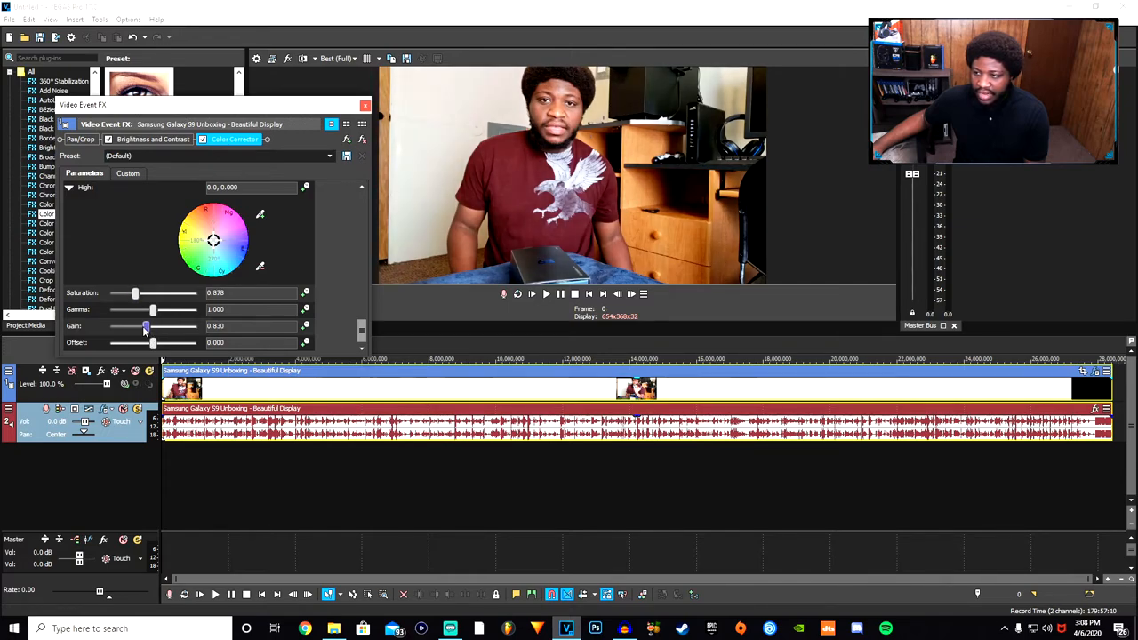
pyautogui.moveTo(146, 326); pyautogui.dragTo(153, 326)
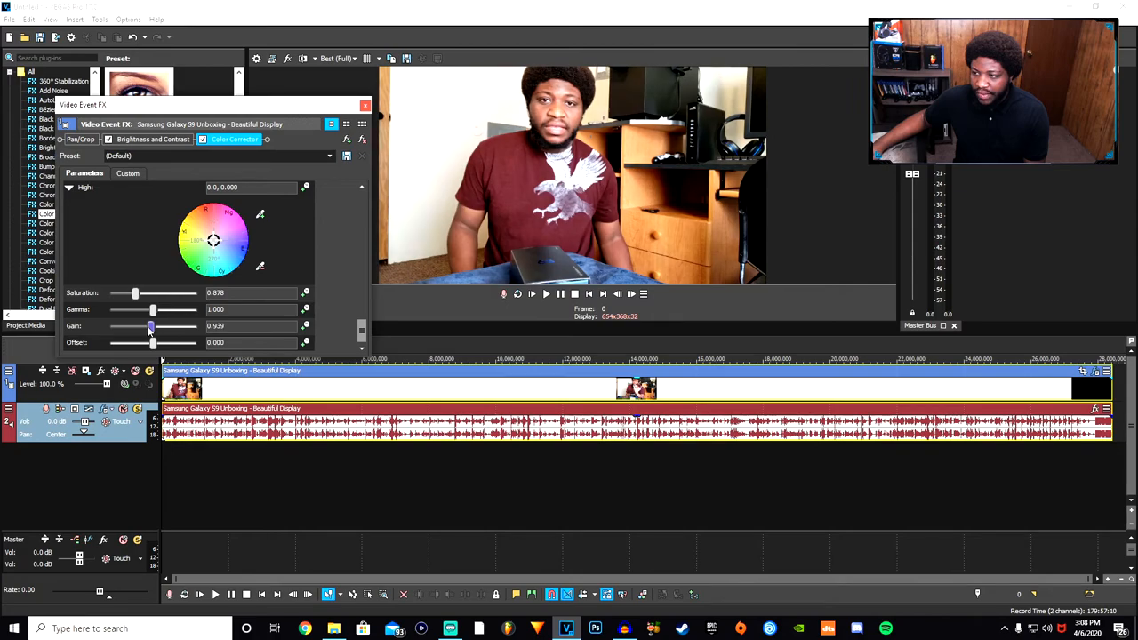
pyautogui.moveTo(153, 326); pyautogui.dragTo(149, 326)
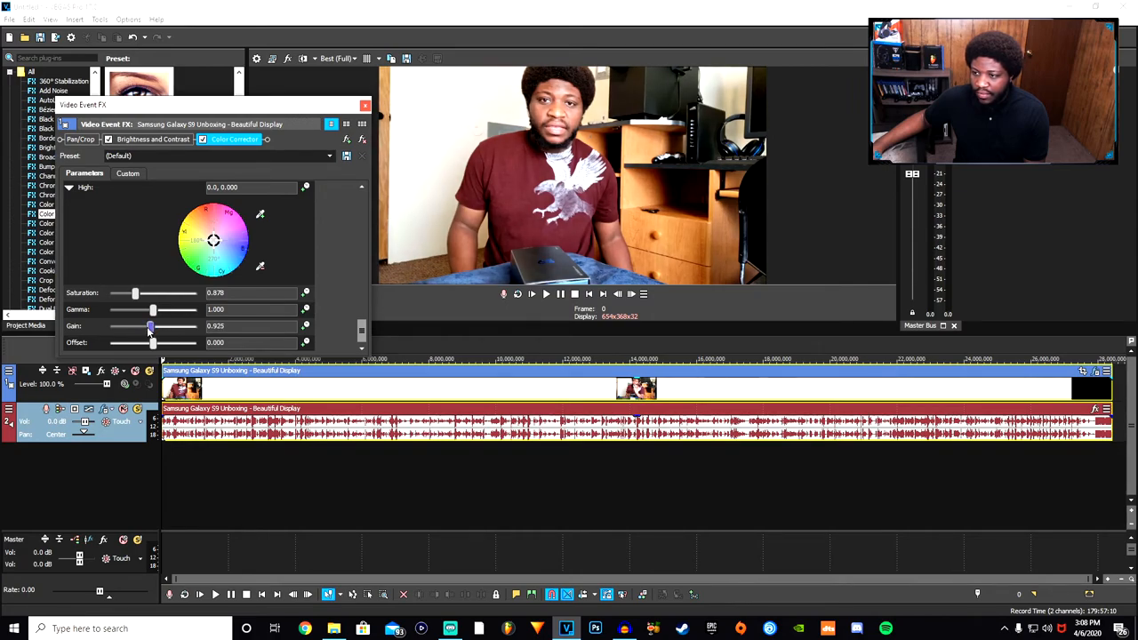
pyautogui.moveTo(153, 309); pyautogui.dragTo(150, 309)
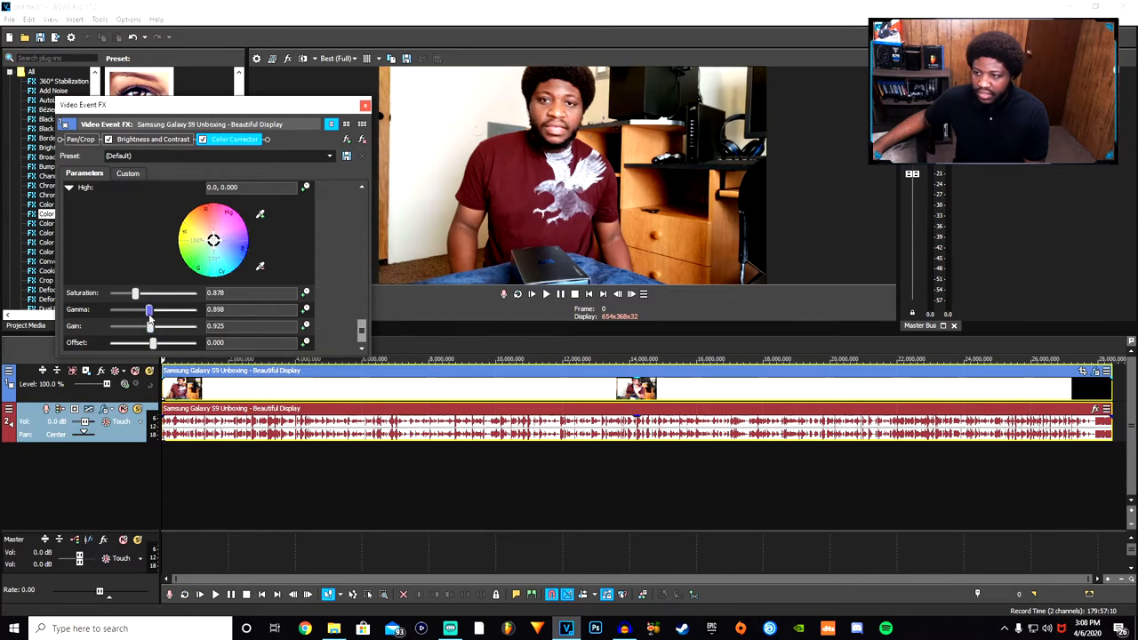
pyautogui.moveTo(149, 309); pyautogui.dragTo(153, 309)
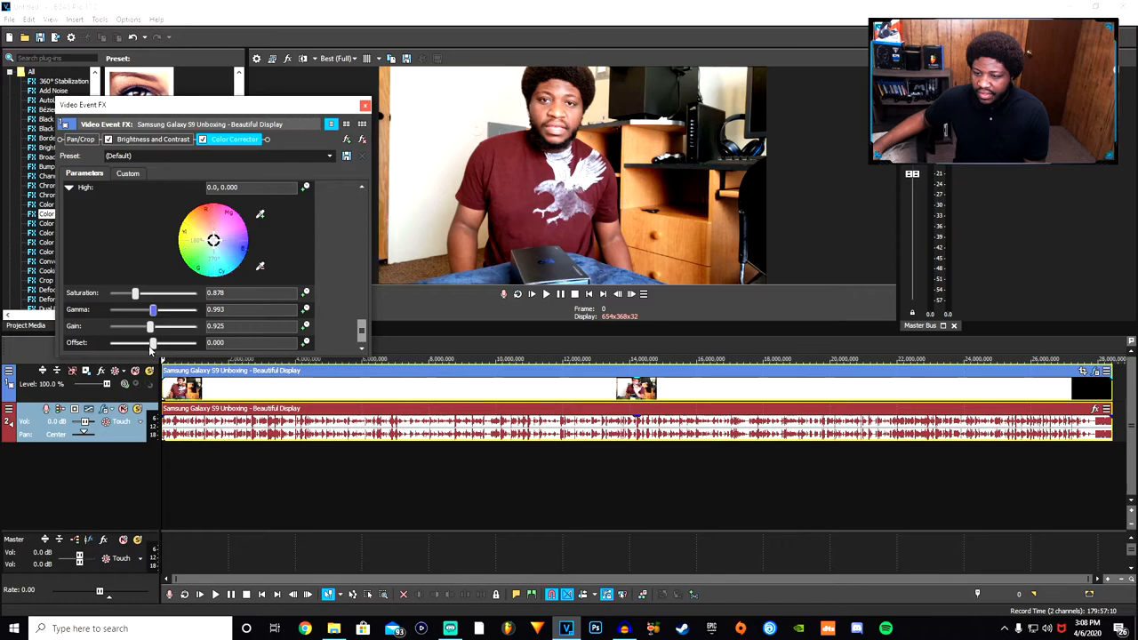
pyautogui.moveTo(151, 342); pyautogui.dragTo(156, 342)
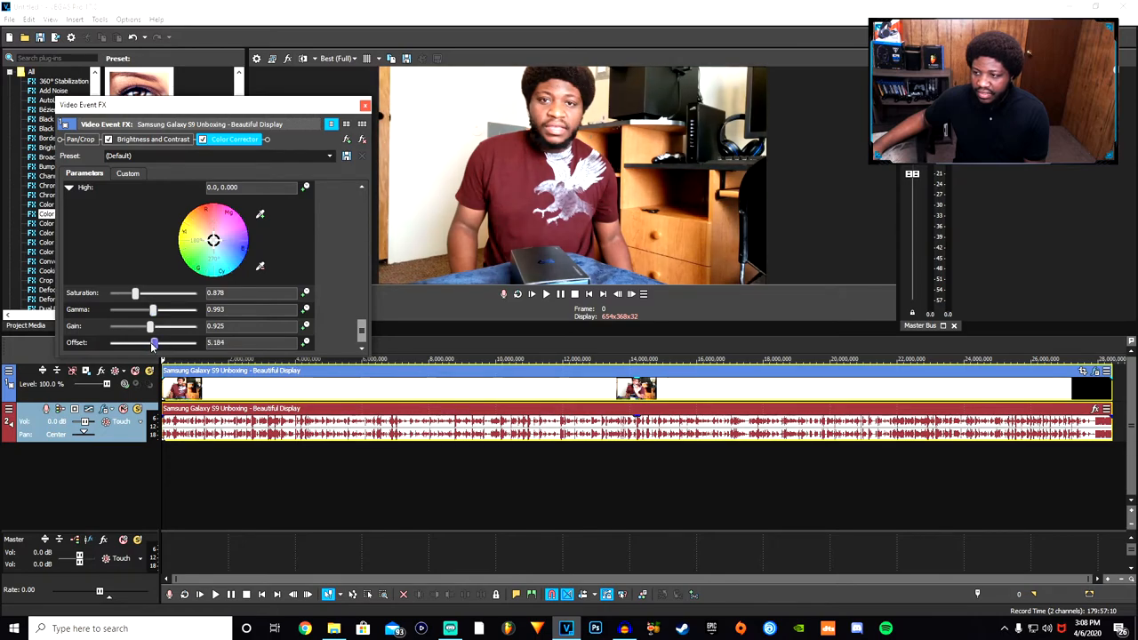
pyautogui.moveTo(156, 341); pyautogui.dragTo(142, 341)
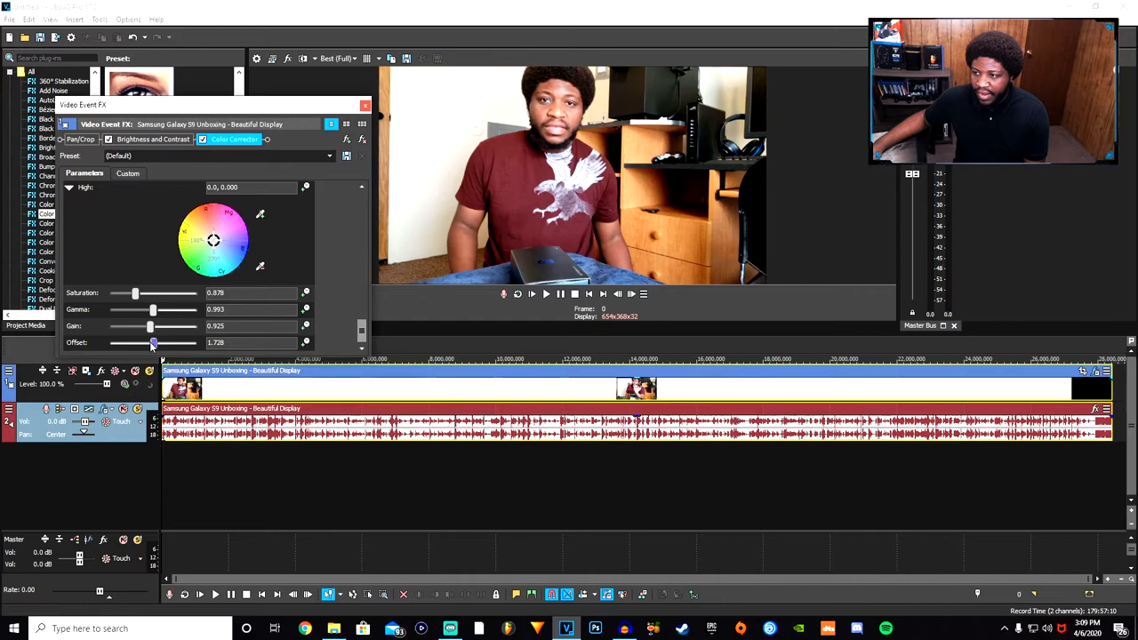
# Play back the graded clip in the preview to review the colour correction
pyautogui.click(546, 293)
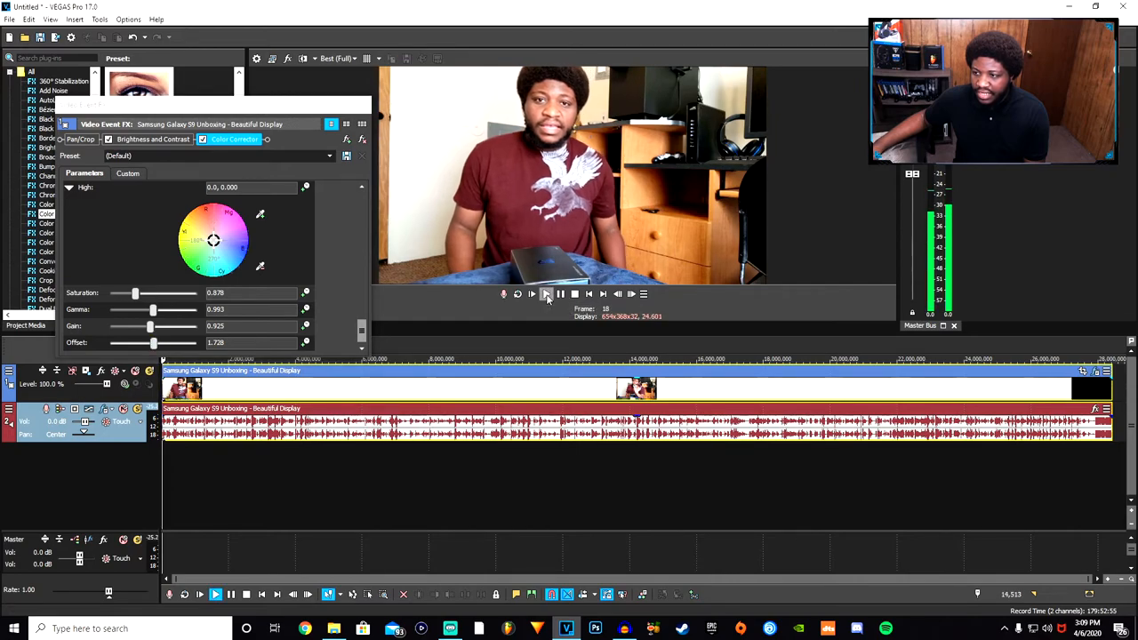
pyautogui.click(532, 294)
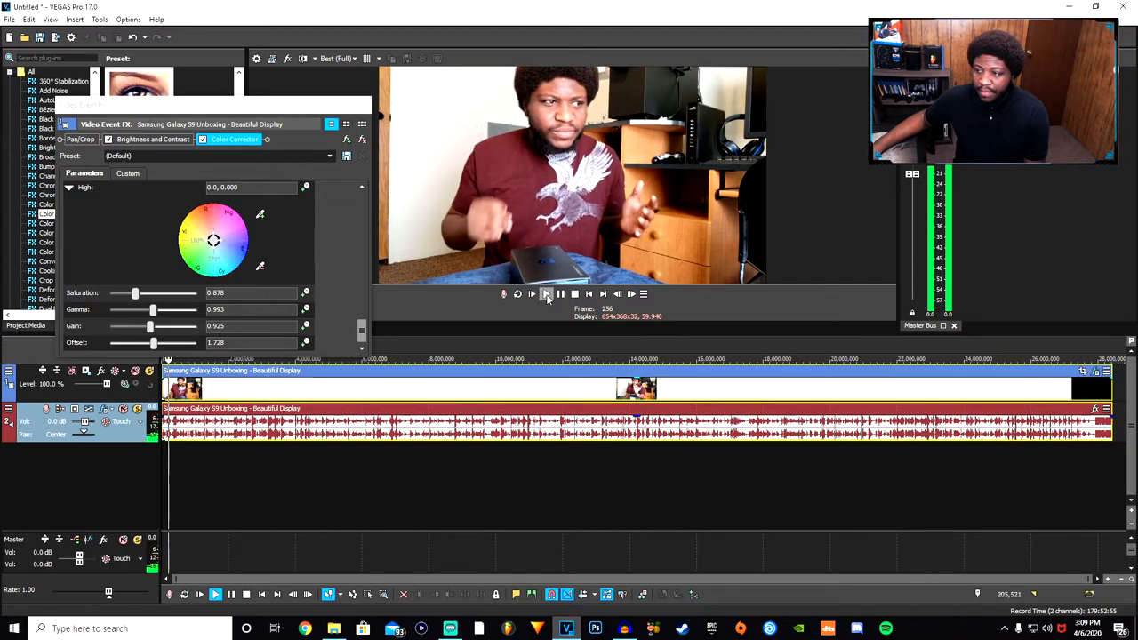
pyautogui.click(546, 293)
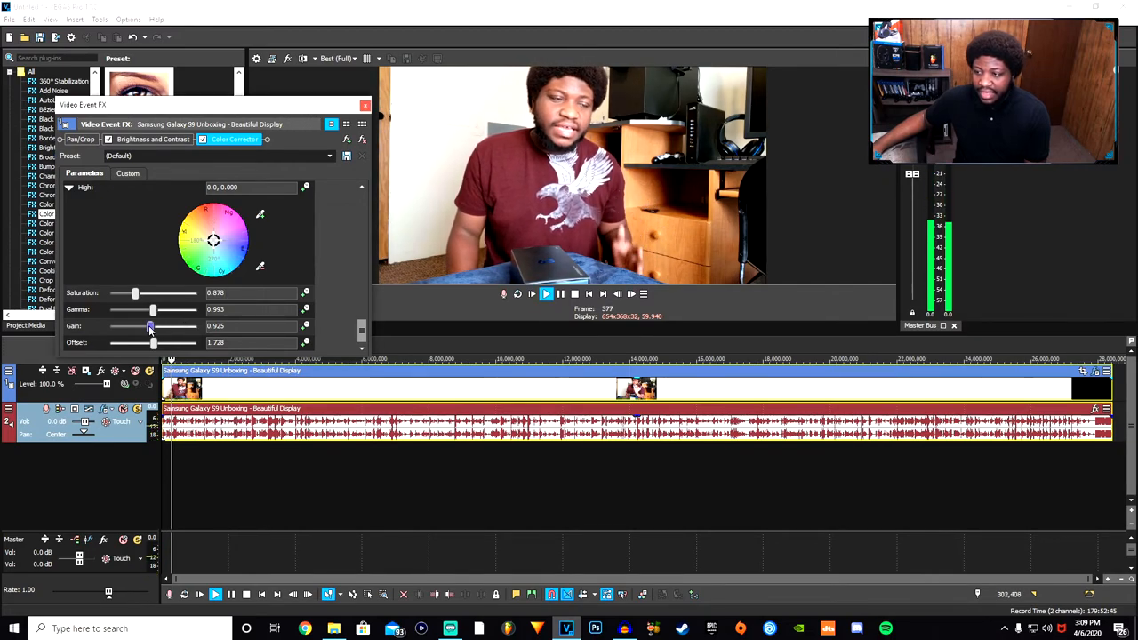